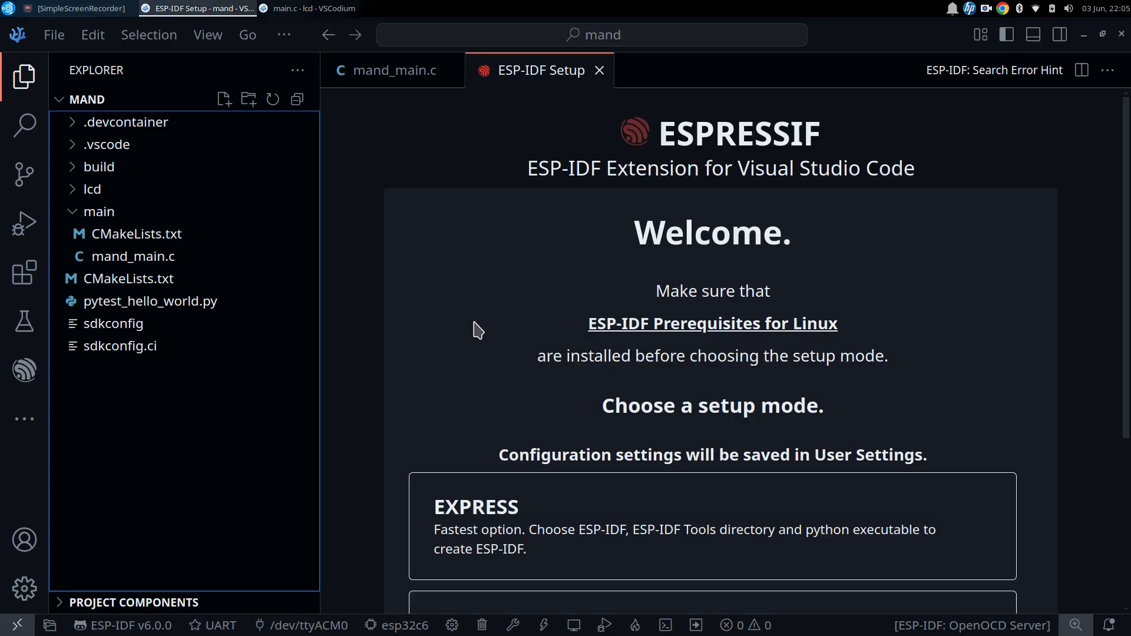
pyautogui.moveTo(467, 347)
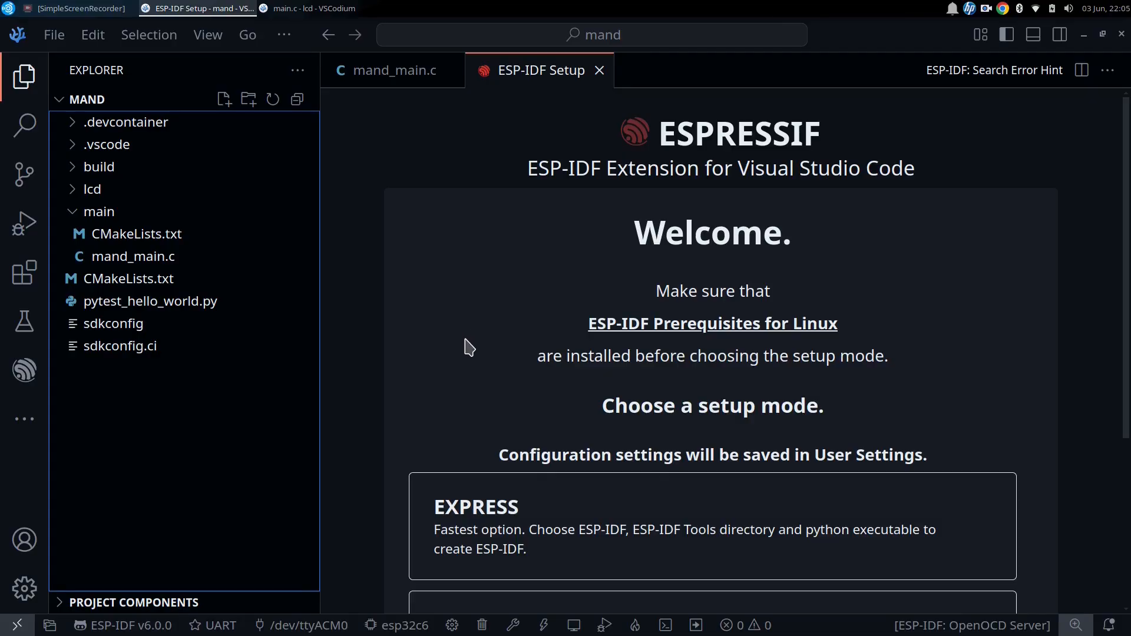
pyautogui.moveTo(591, 347)
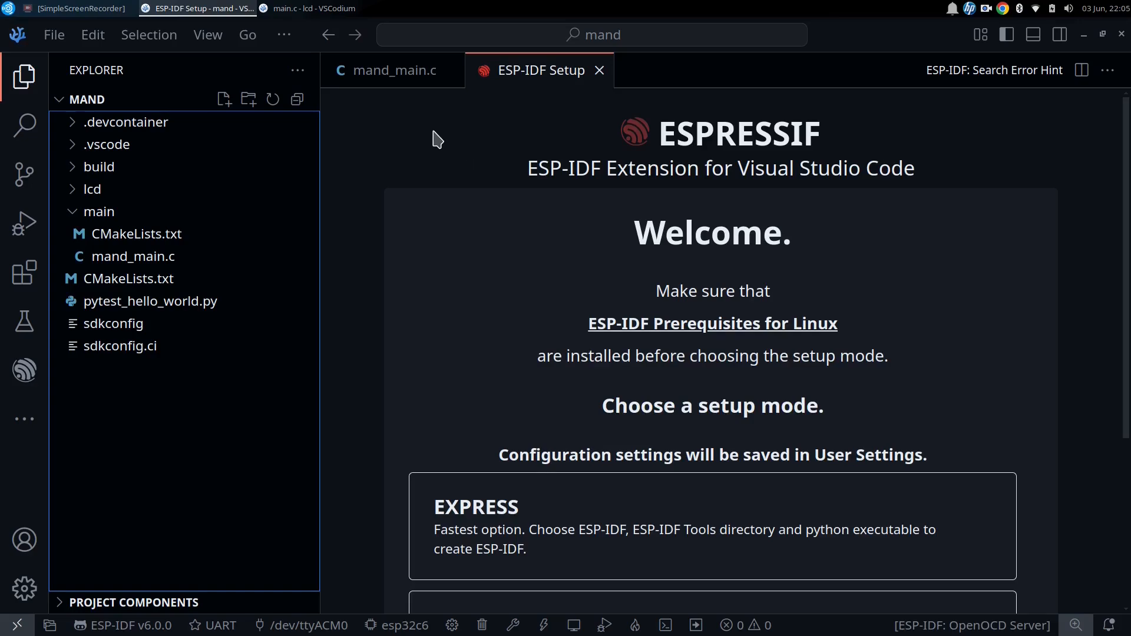
# - Switch from the ESP-IDF Setup page to the mand_main.c Mandelbrot source
pyautogui.click(393, 69)
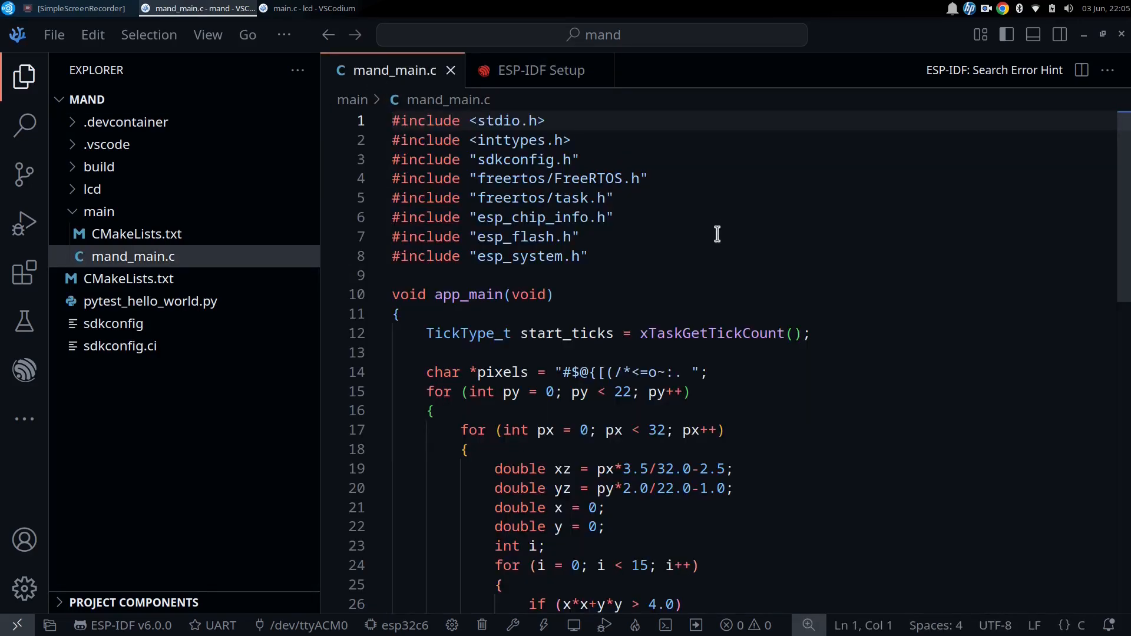
pyautogui.moveTo(714, 264)
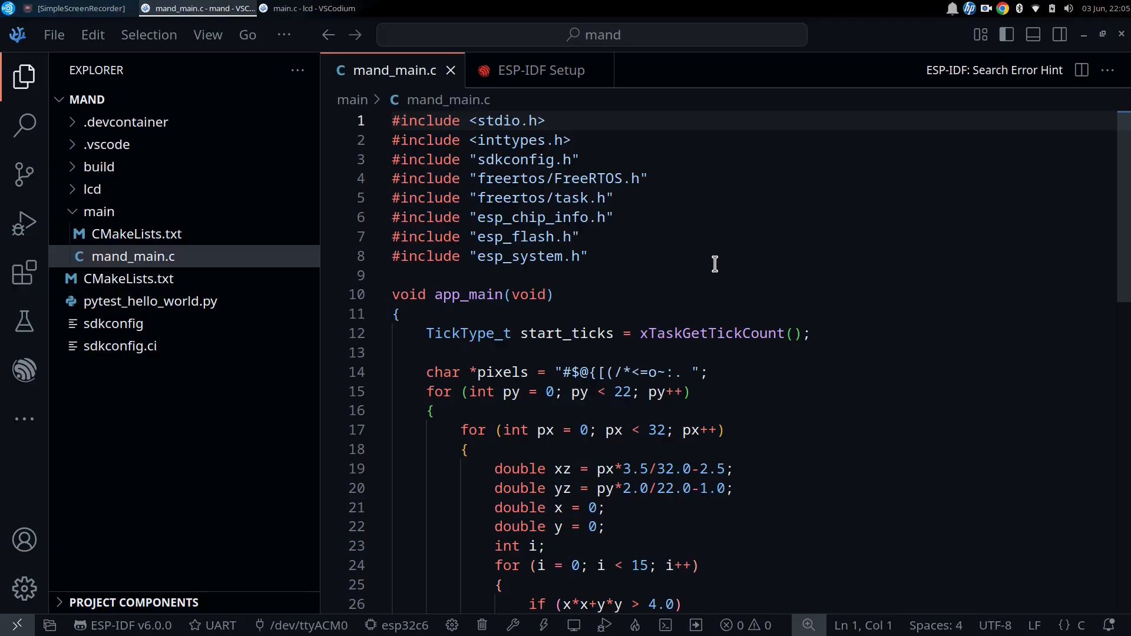
pyautogui.moveTo(777, 287)
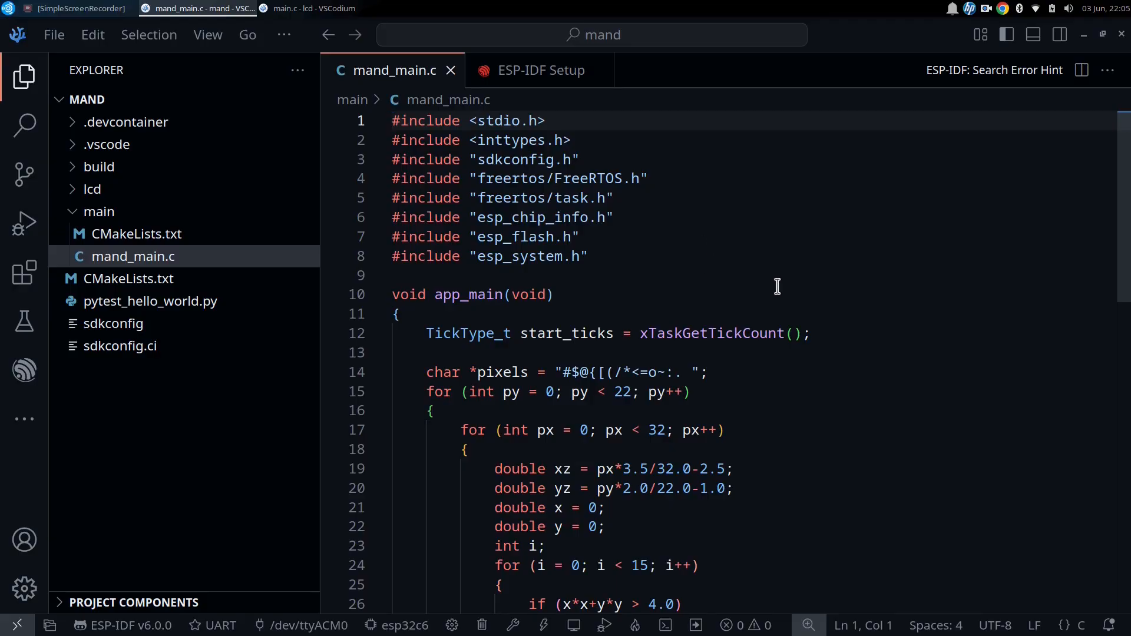
pyautogui.moveTo(702, 282)
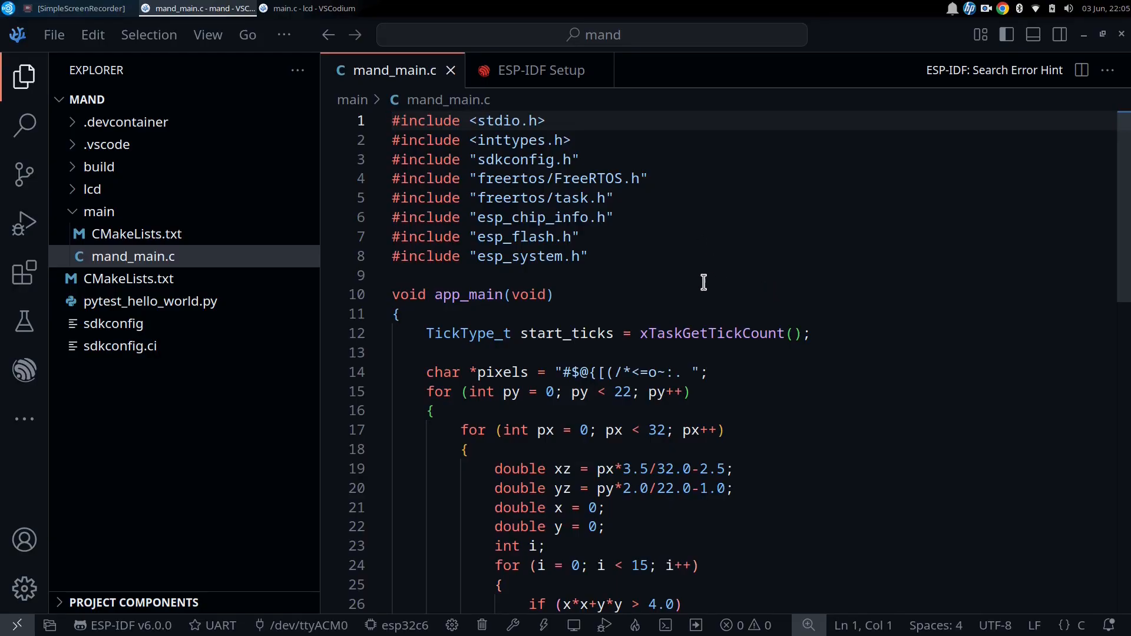
pyautogui.scroll(-3)
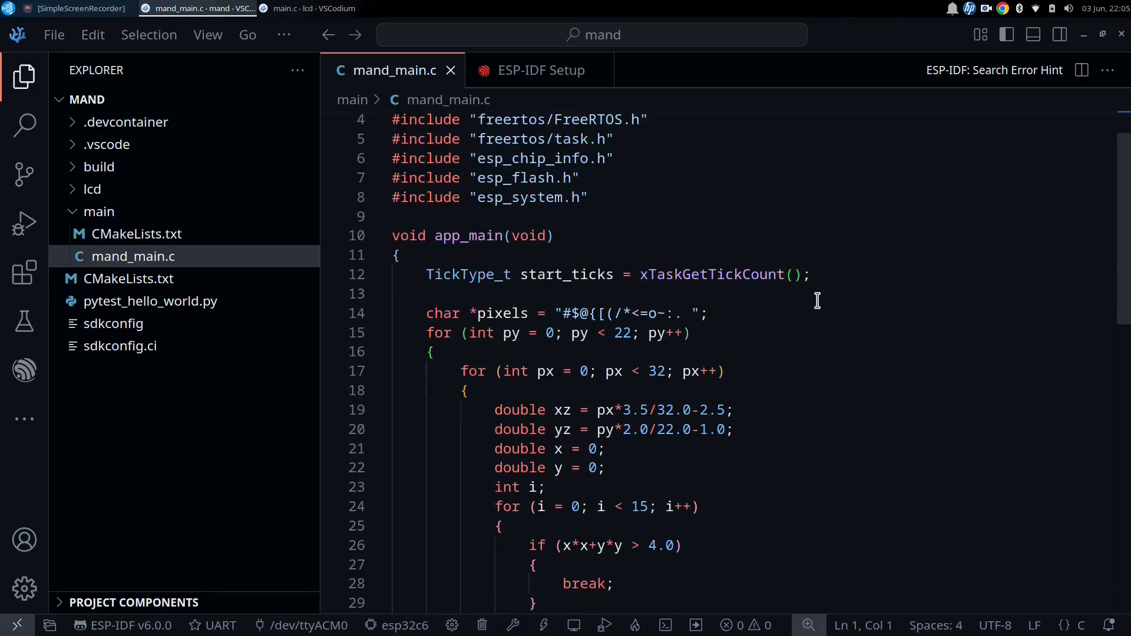
pyautogui.scroll(-3)
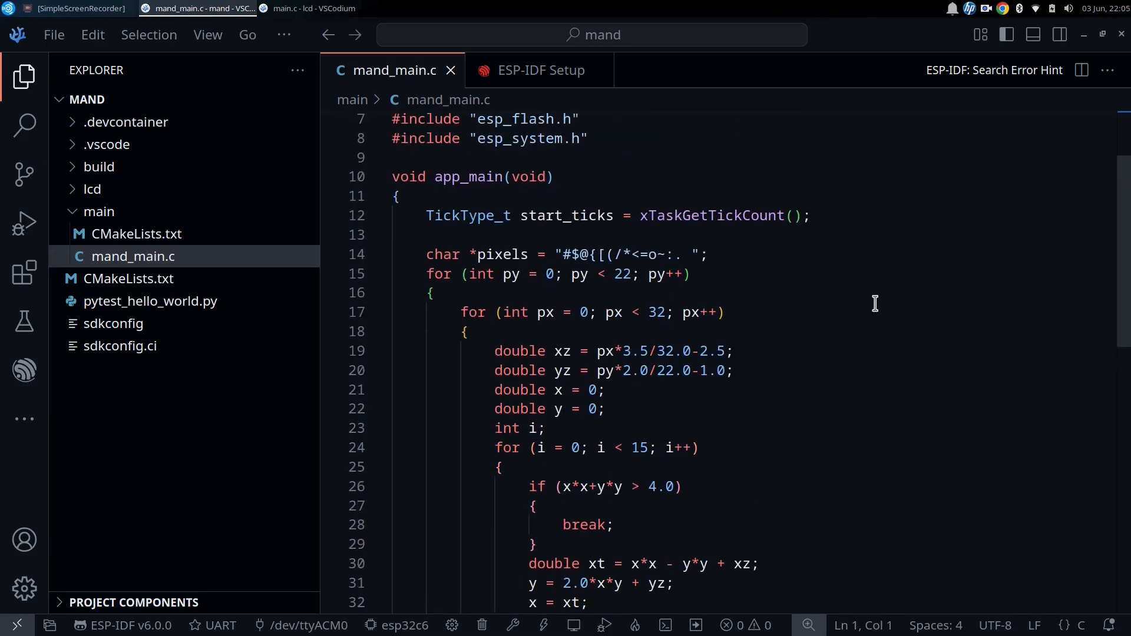
pyautogui.moveTo(772, 295)
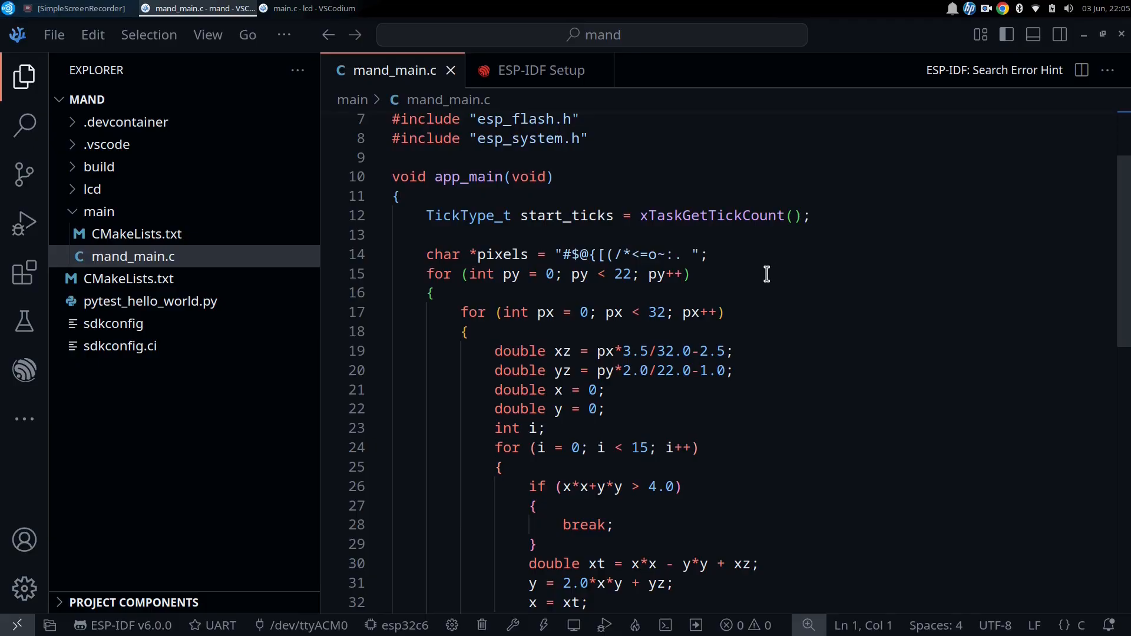
pyautogui.moveTo(770, 281)
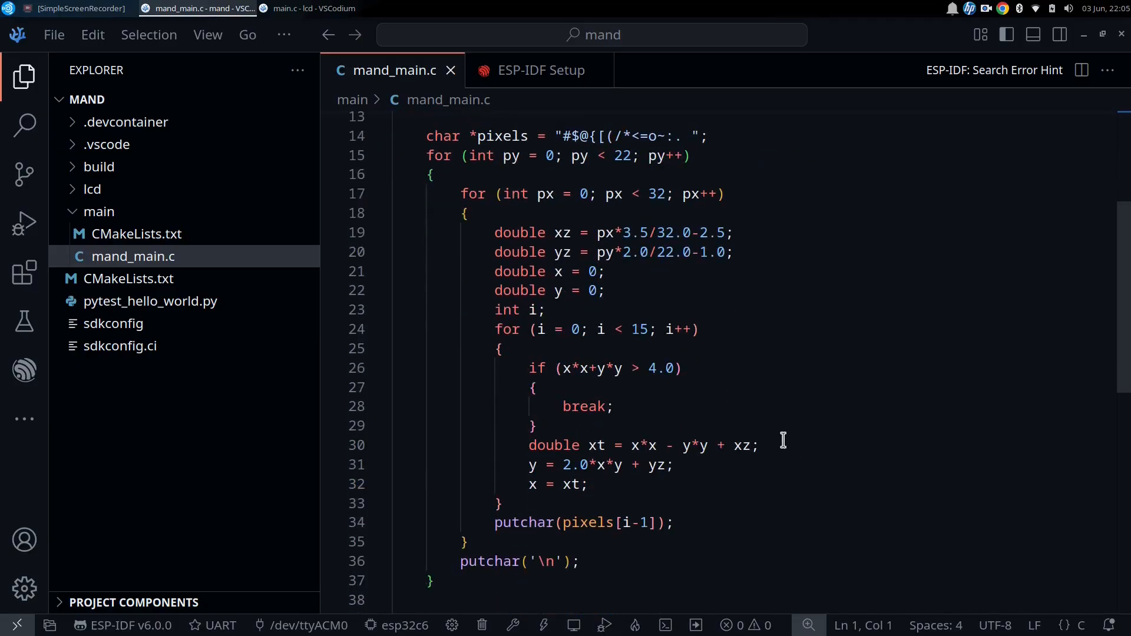
pyautogui.scroll(-3)
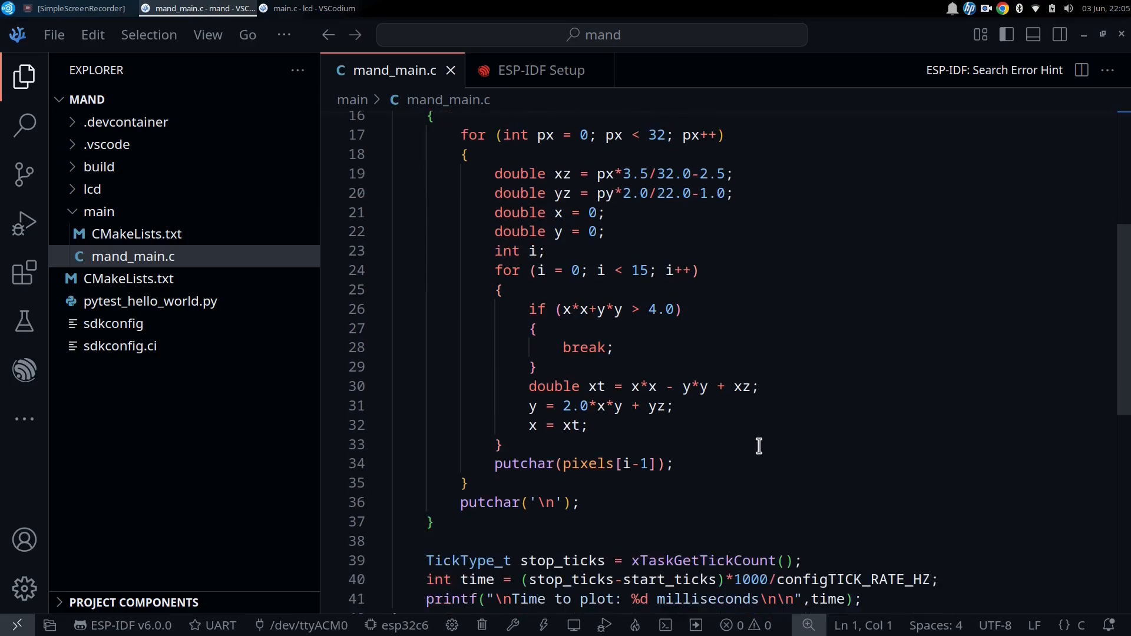
pyautogui.scroll(-3)
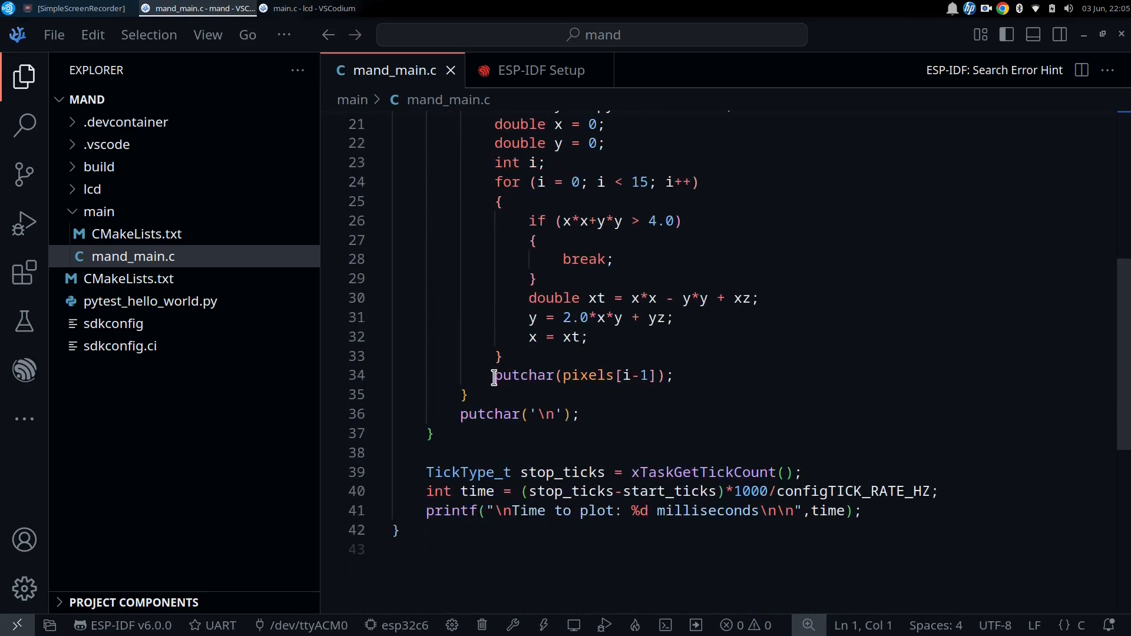
pyautogui.moveTo(532, 390)
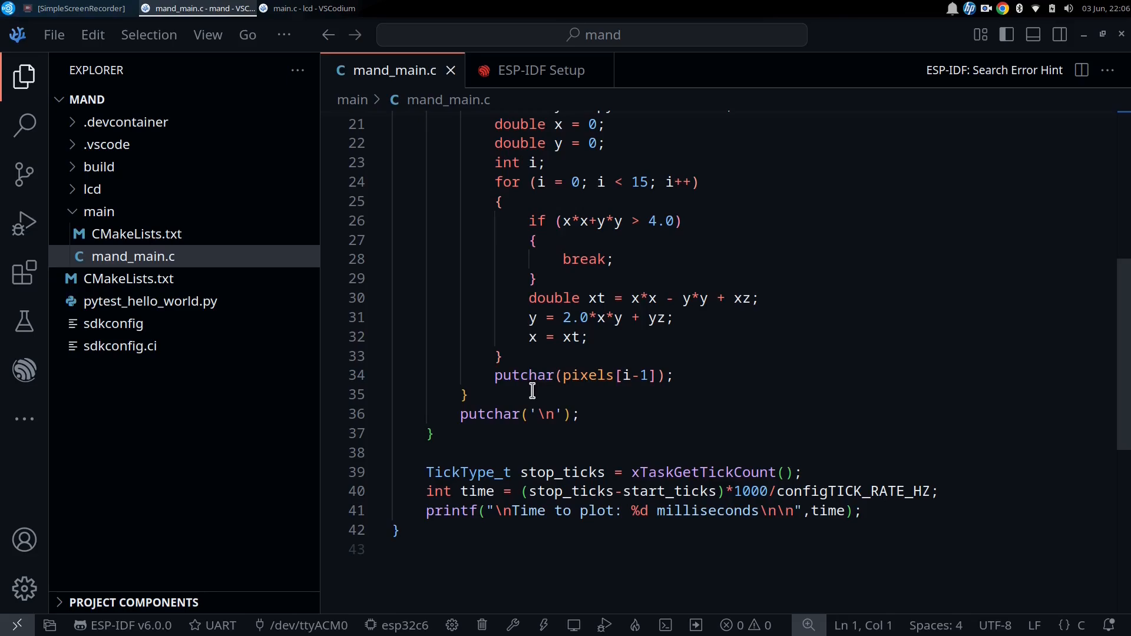
pyautogui.moveTo(563, 572)
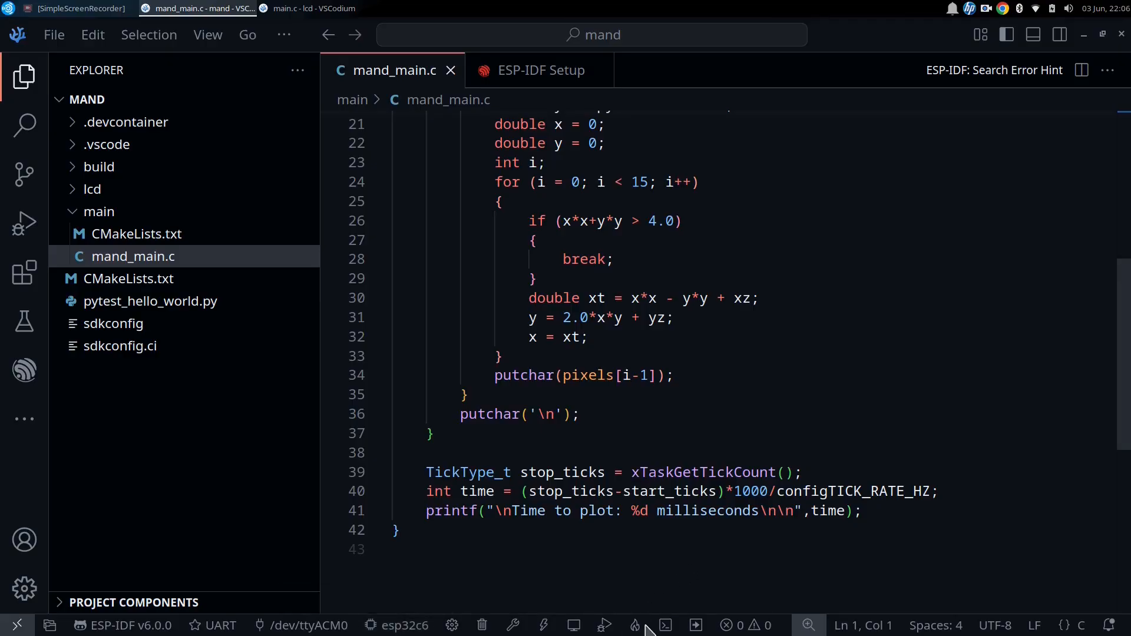
pyautogui.moveTo(636, 625)
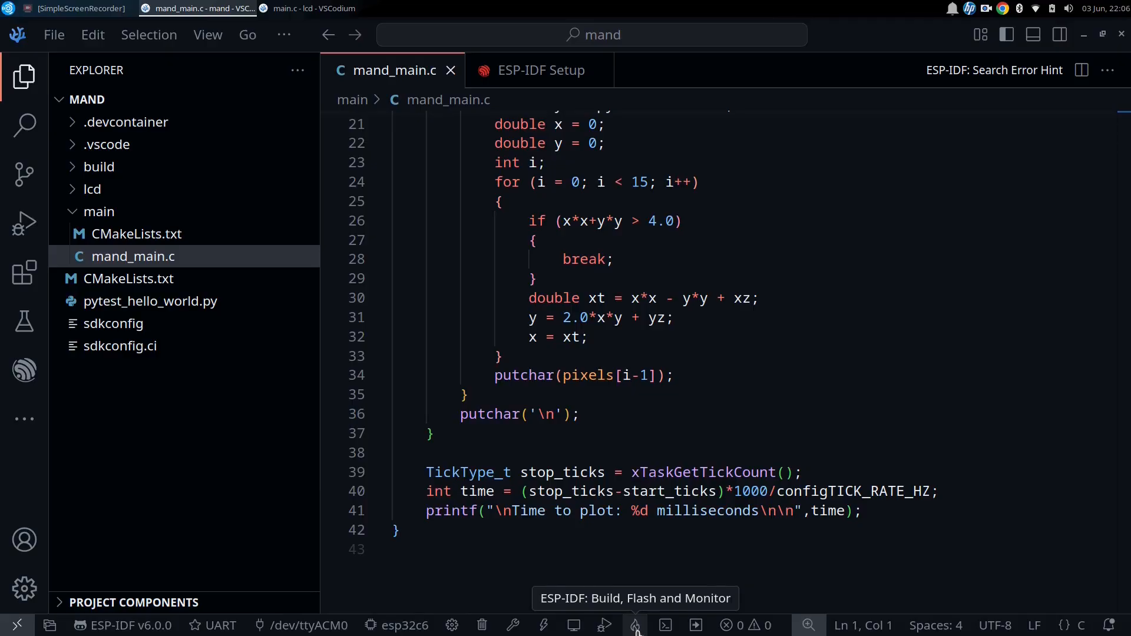
# - Build, flash and monitor the mand project, plotting the ASCII Mandelbrot in 70 ms
pyautogui.click(634, 624)
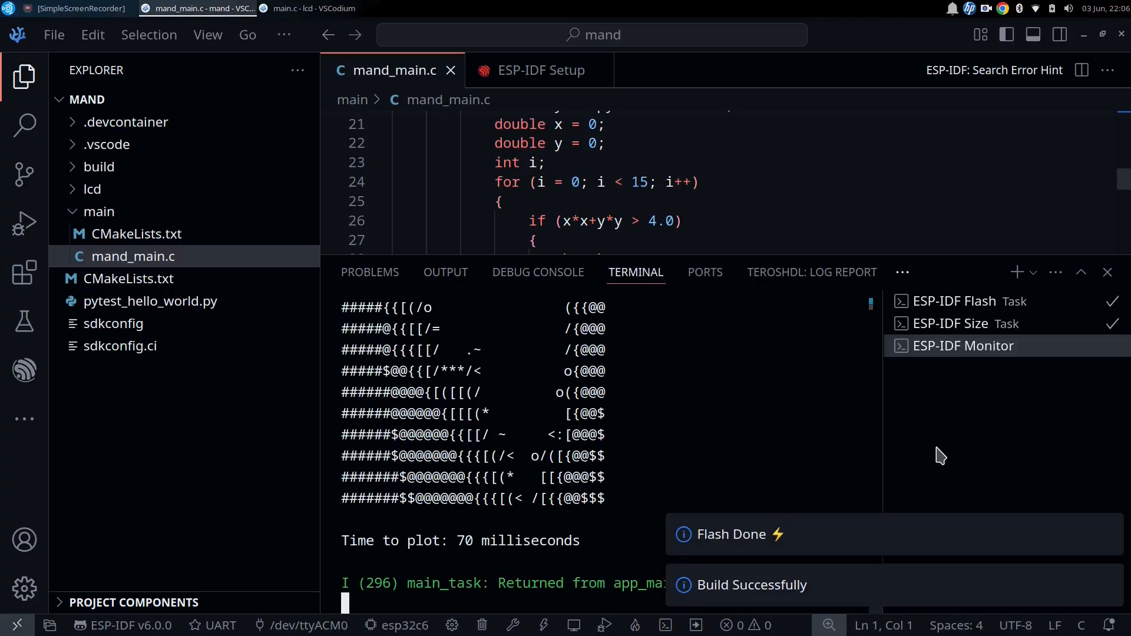
pyautogui.moveTo(679, 427)
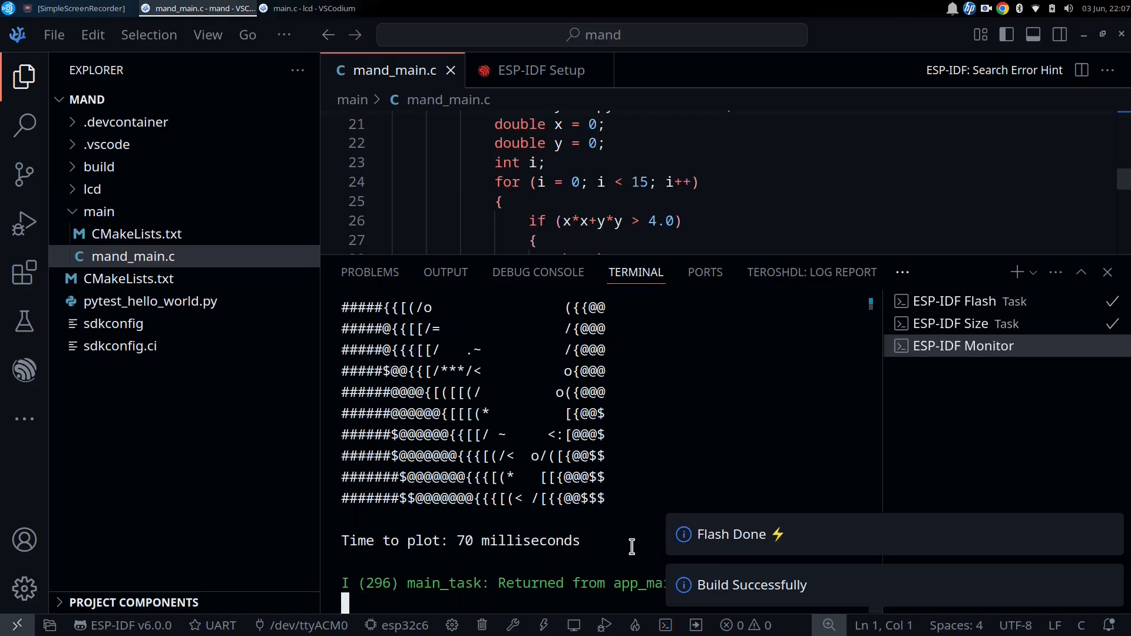
pyautogui.moveTo(627, 534)
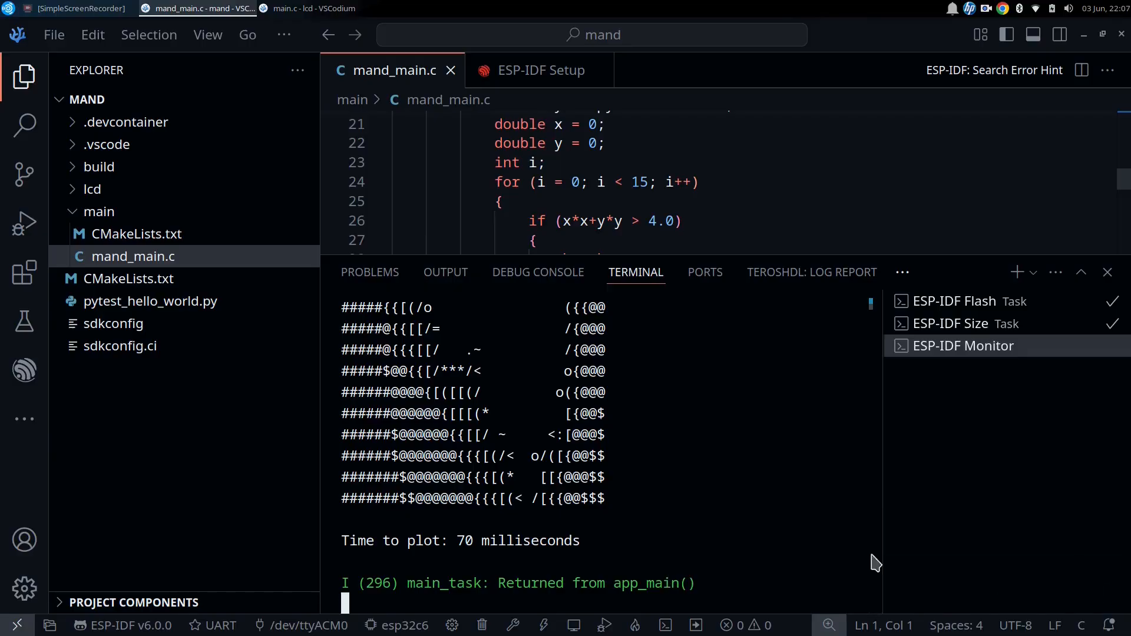
pyautogui.moveTo(706, 518)
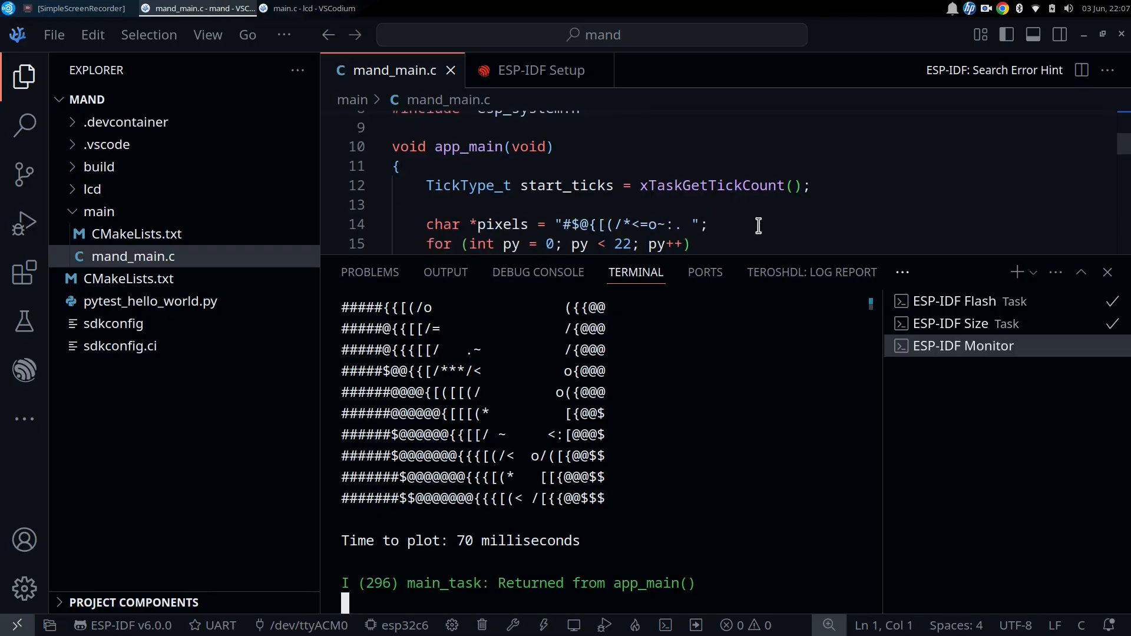
pyautogui.moveTo(767, 249)
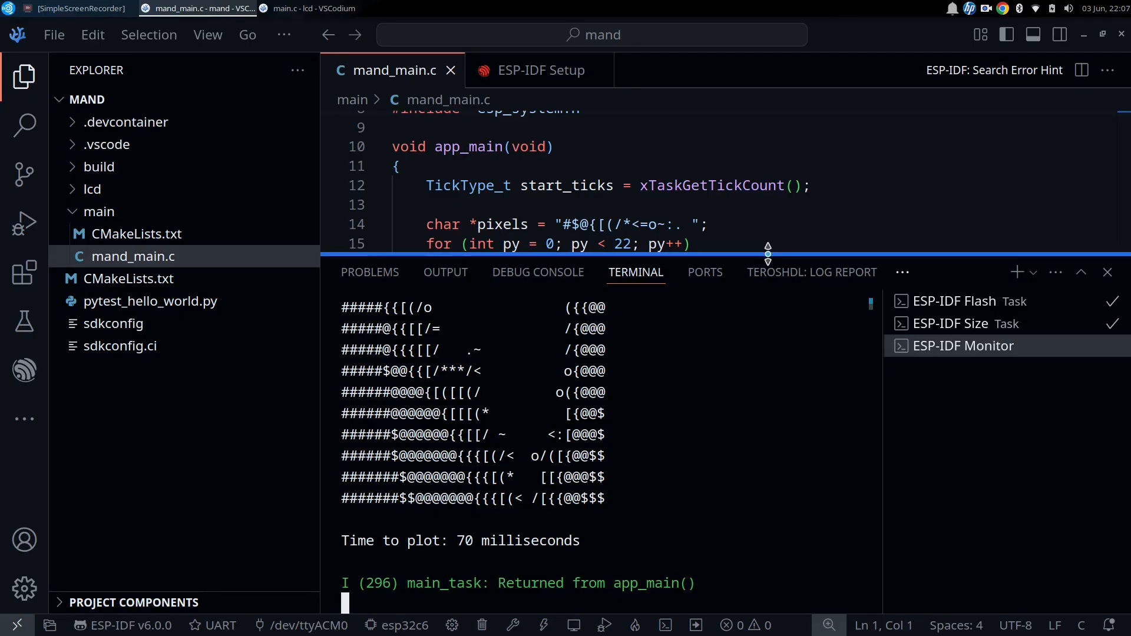
pyautogui.moveTo(811, 272)
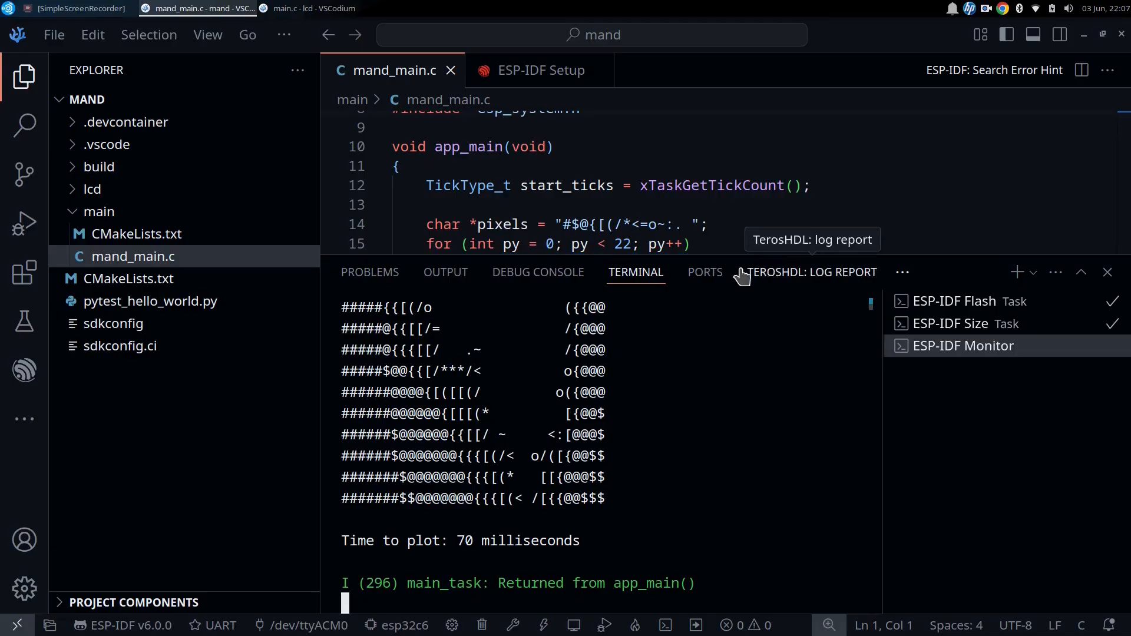
pyautogui.moveTo(706, 332)
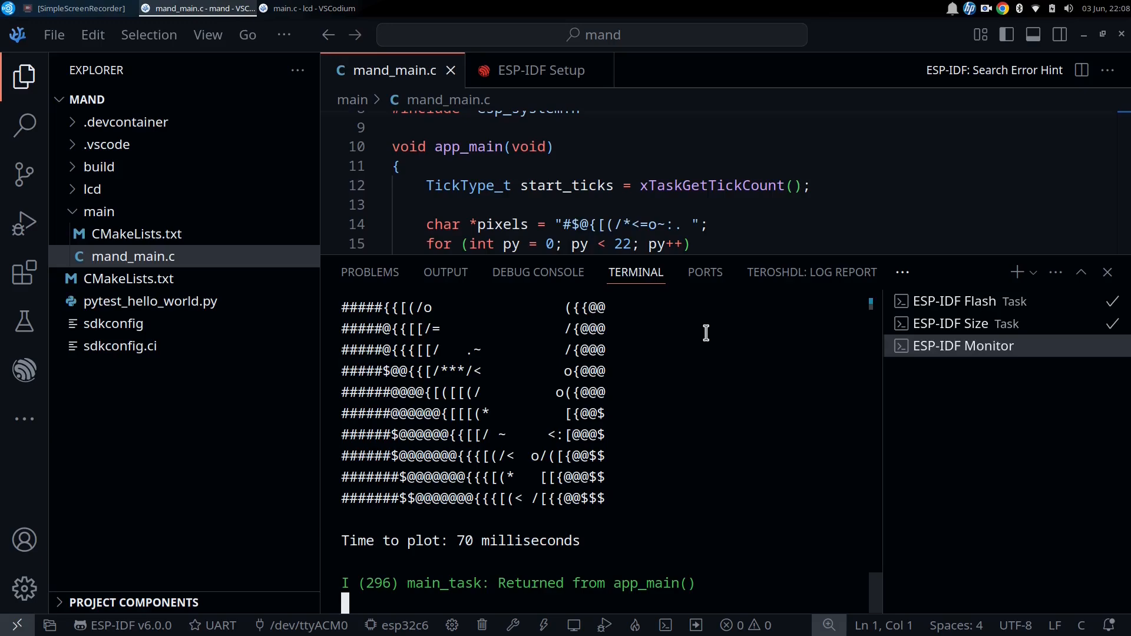
pyautogui.moveTo(537, 70)
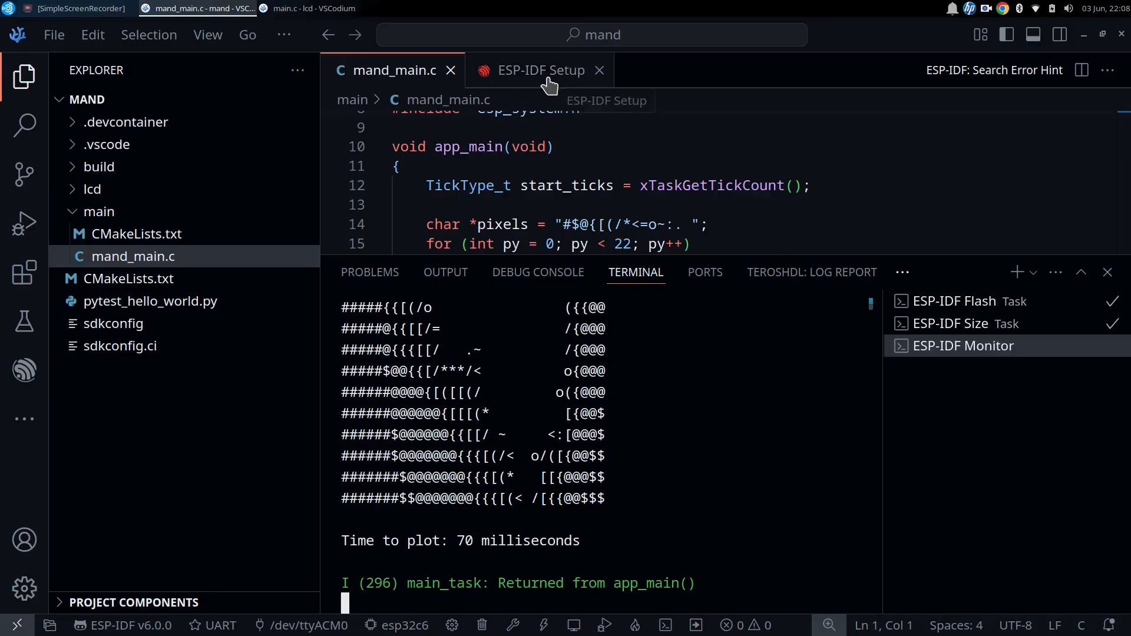
pyautogui.click(303, 8)
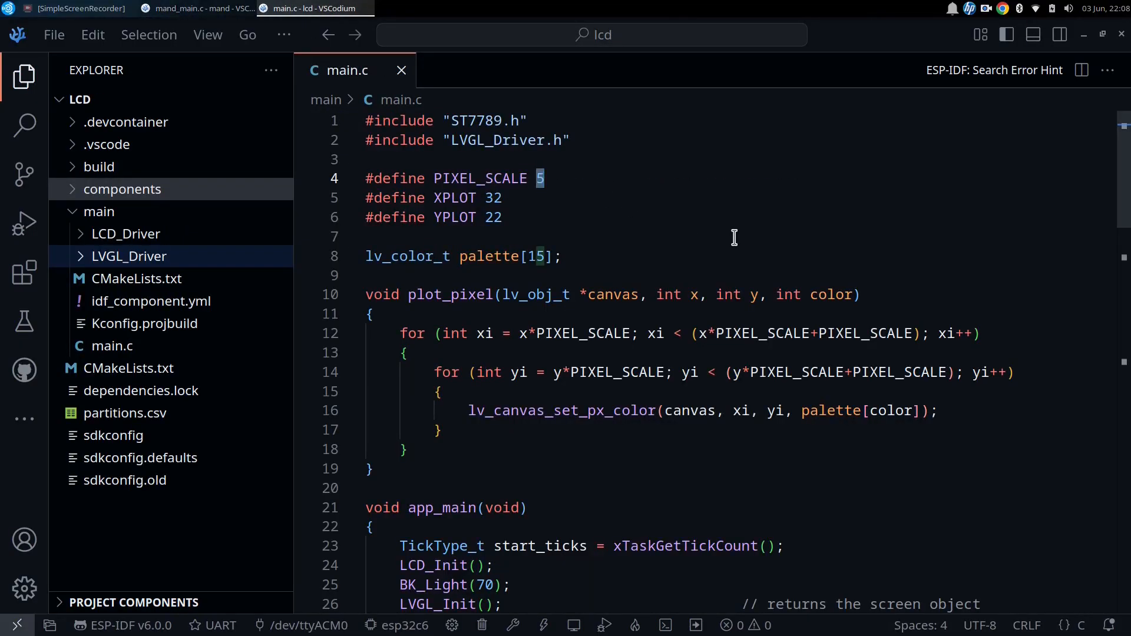
pyautogui.moveTo(674, 233)
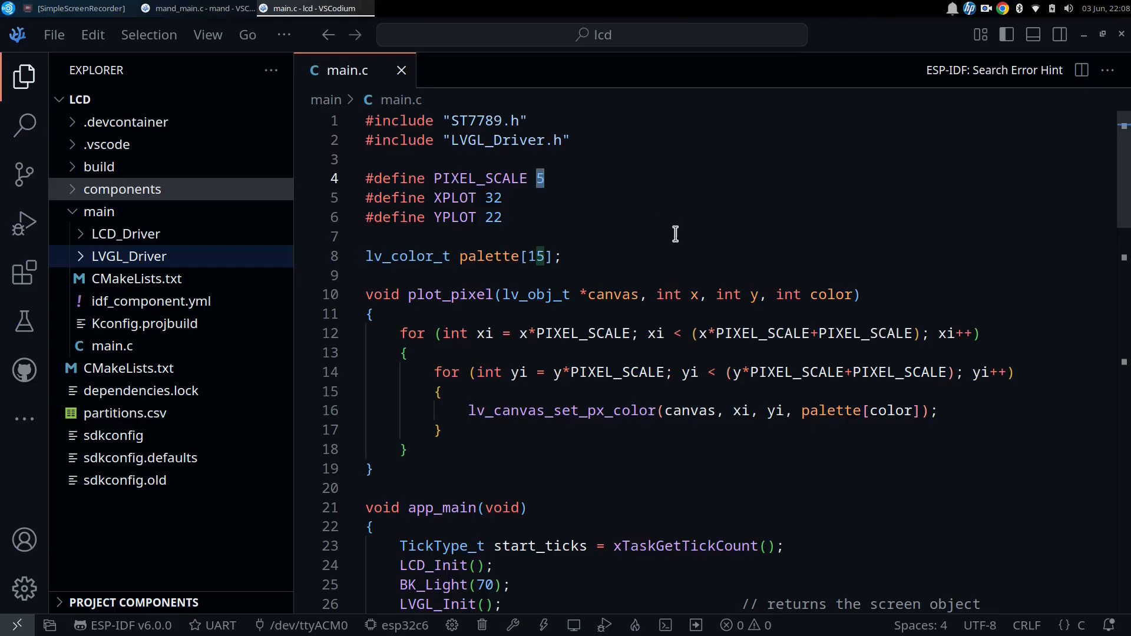
pyautogui.moveTo(659, 236)
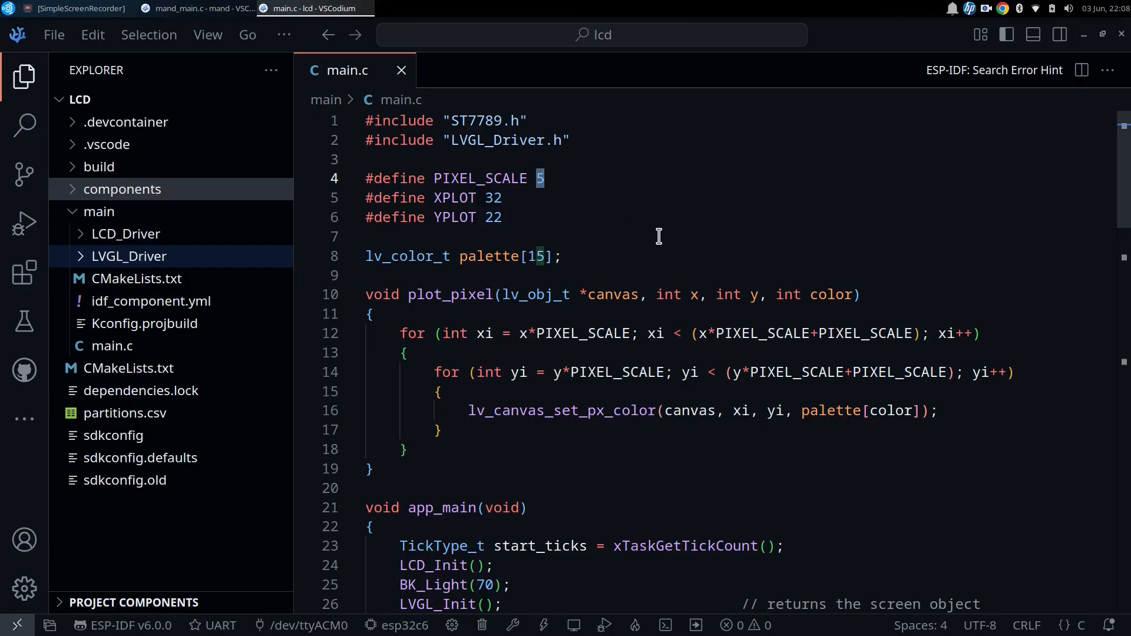
pyautogui.moveTo(631, 254)
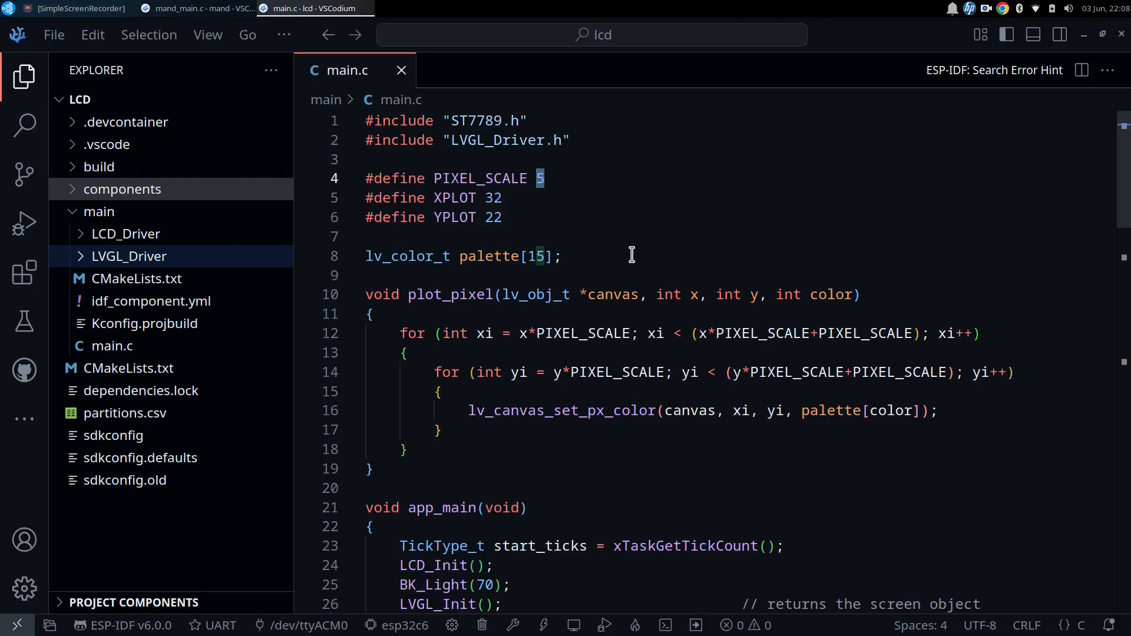
pyautogui.moveTo(647, 254)
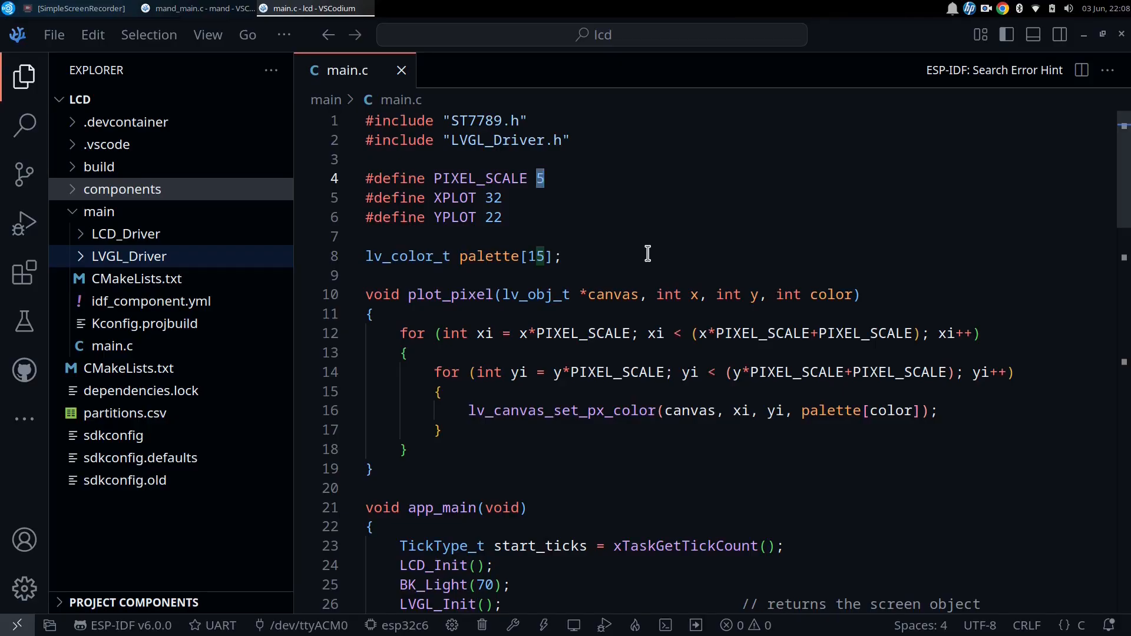
pyautogui.scroll(-3)
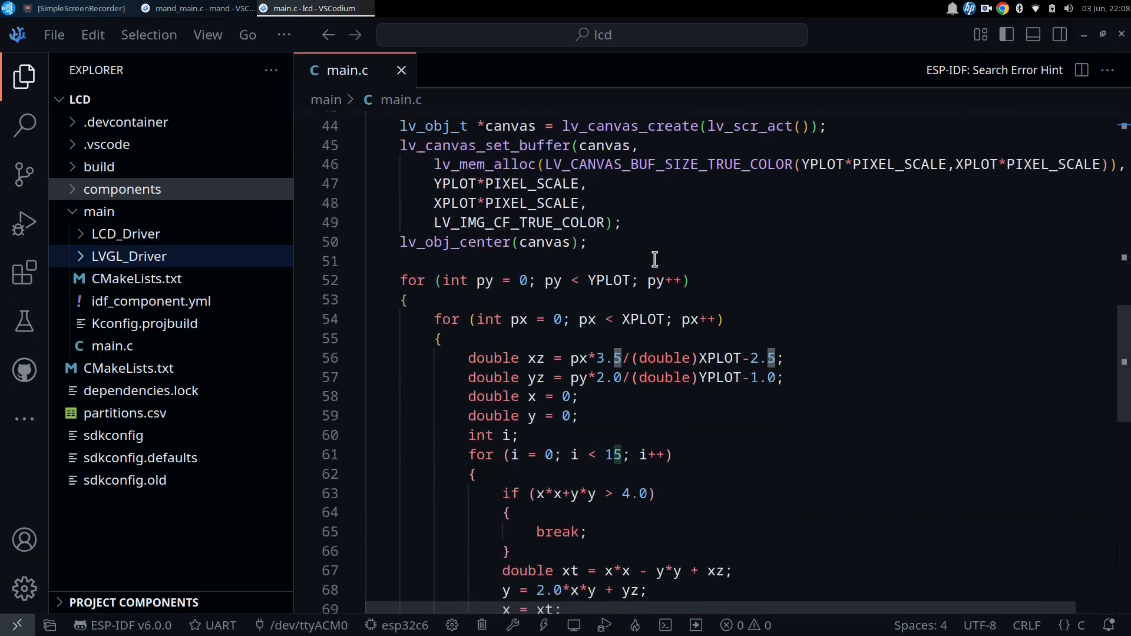
pyautogui.scroll(-3)
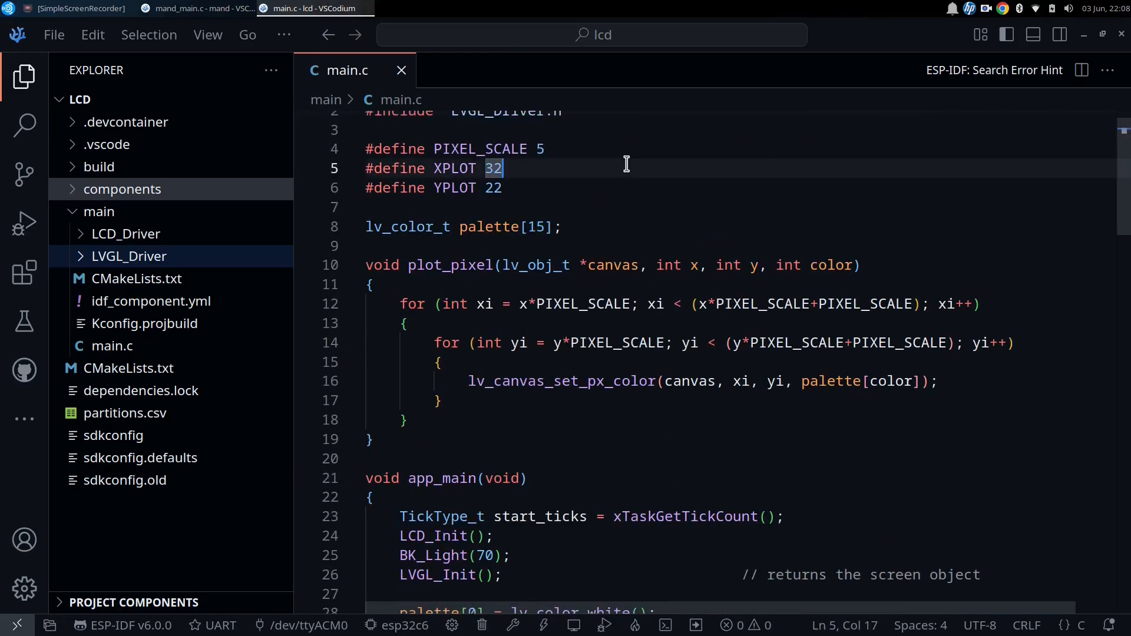
pyautogui.moveTo(661, 228)
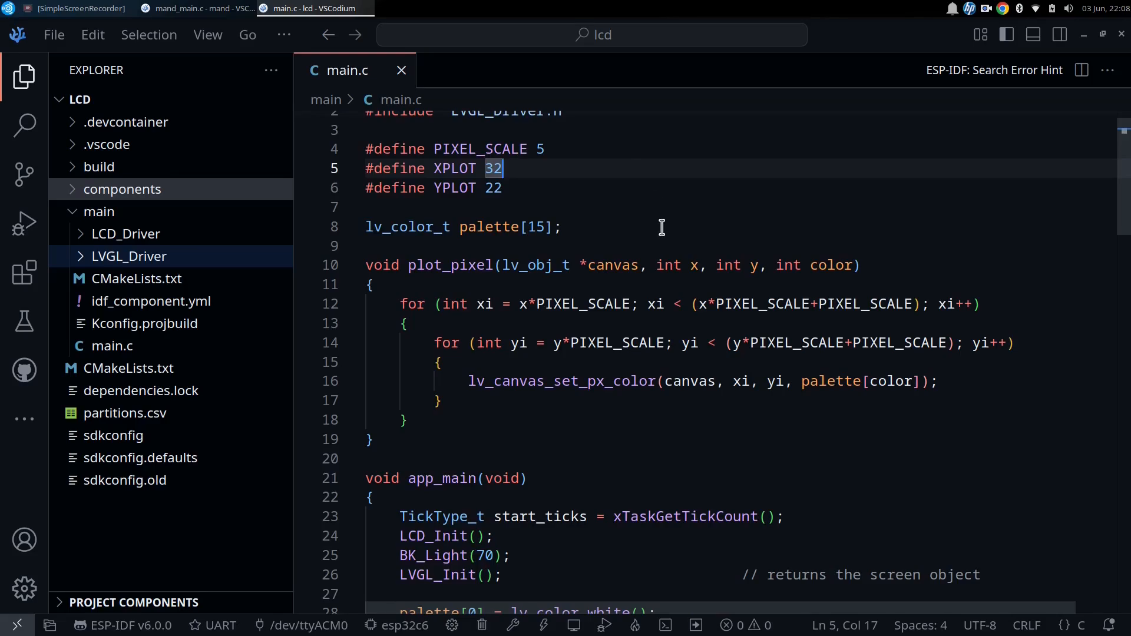
pyautogui.moveTo(581, 150)
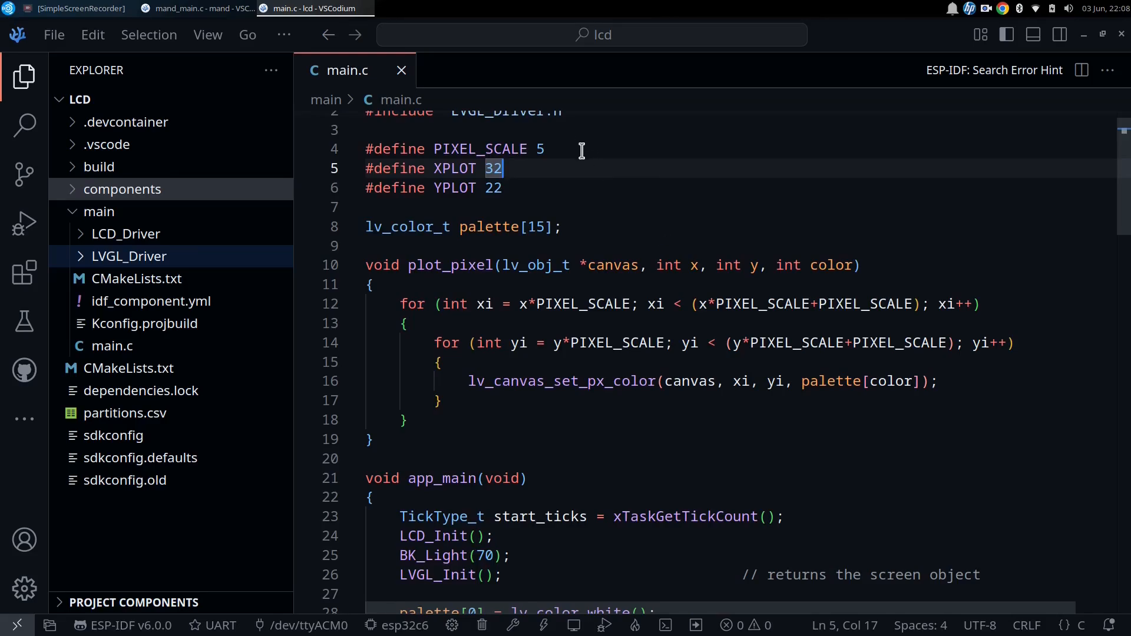
pyautogui.moveTo(588, 182)
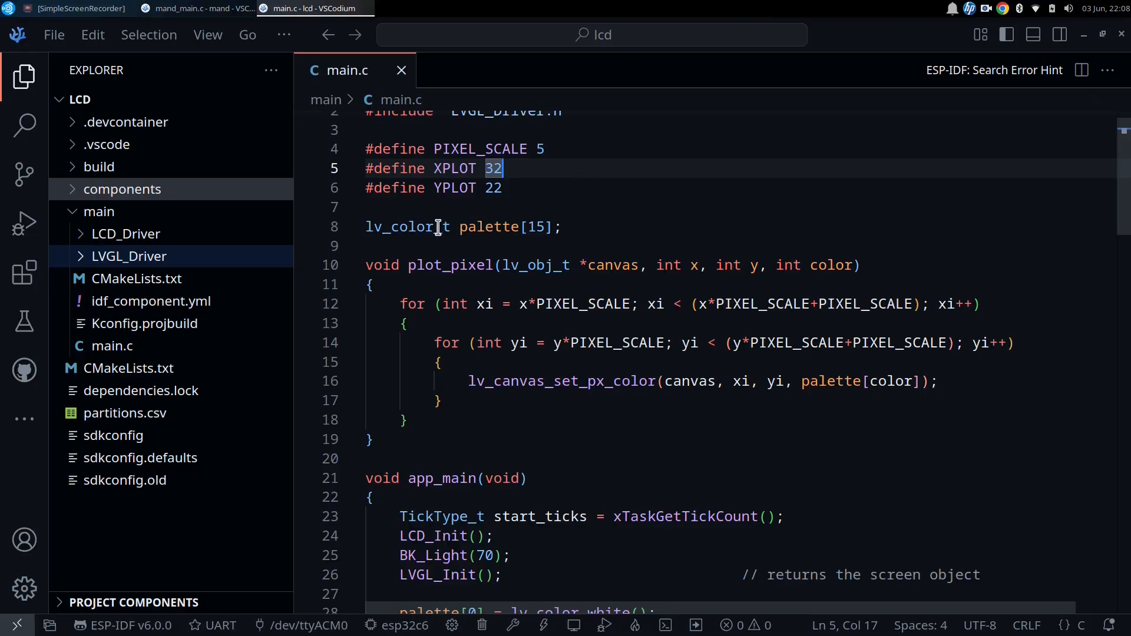
pyautogui.moveTo(534, 185)
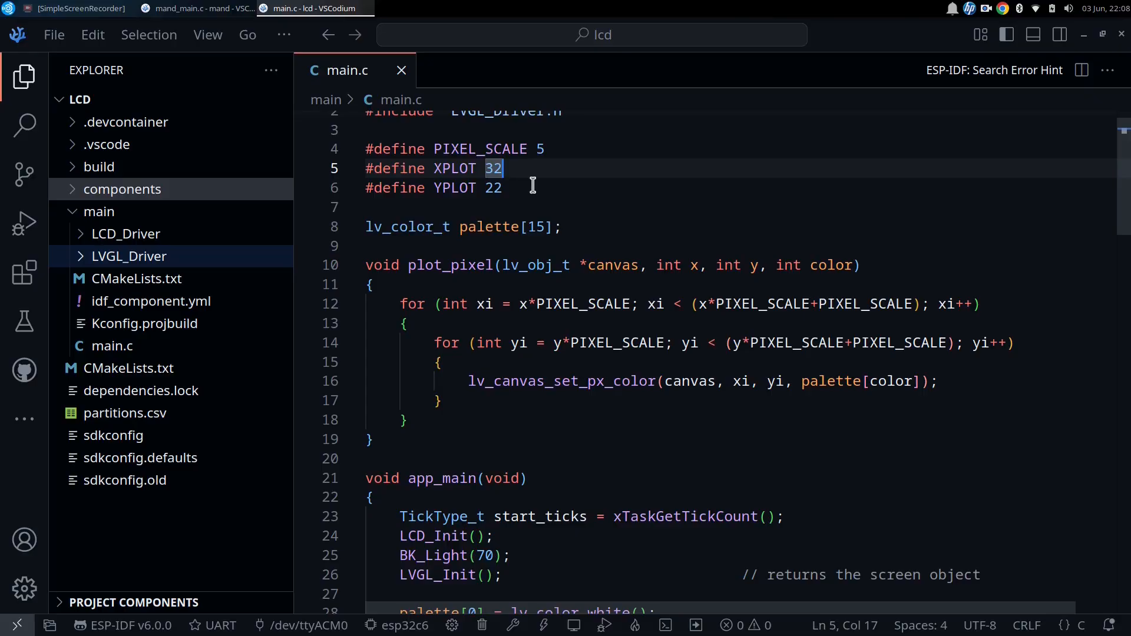
pyautogui.scroll(-3)
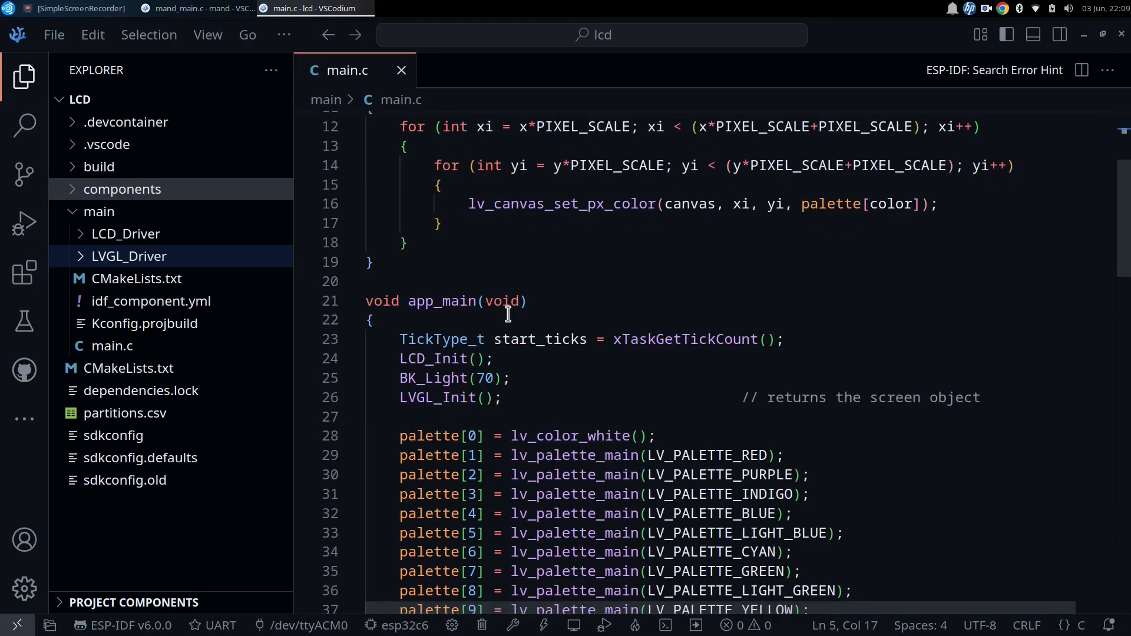
pyautogui.scroll(-3)
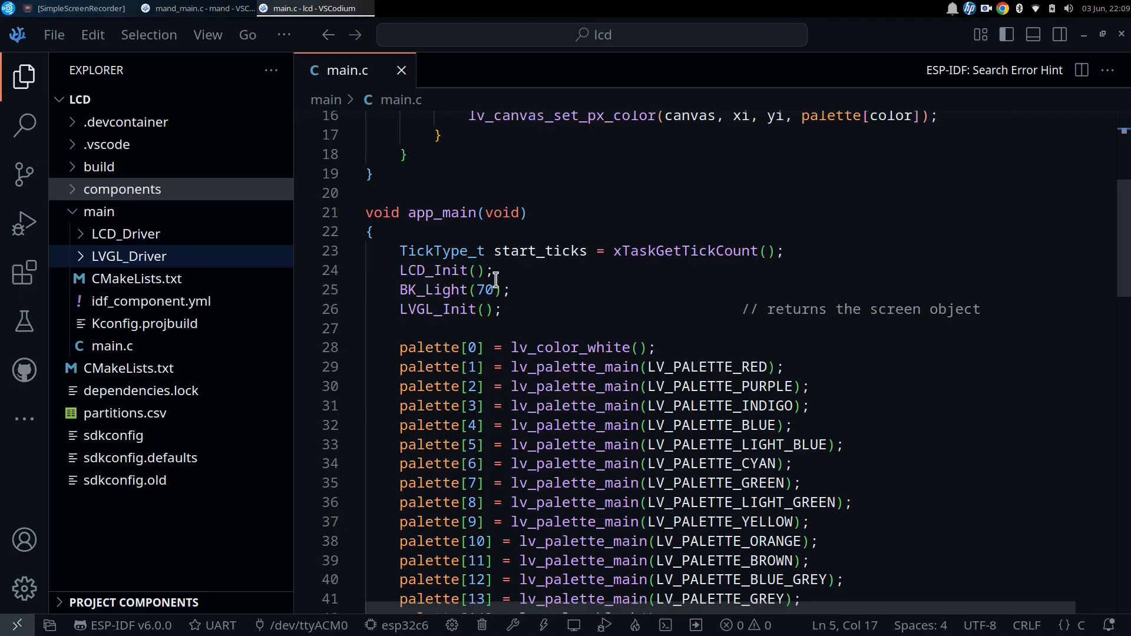
pyautogui.moveTo(588, 308)
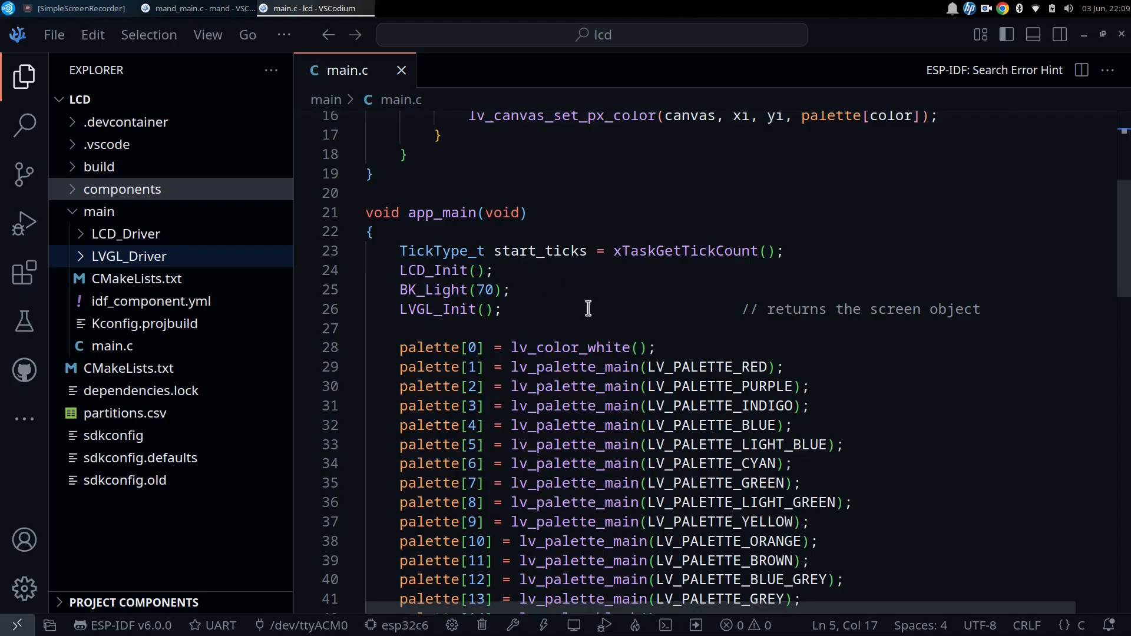
pyautogui.moveTo(578, 321)
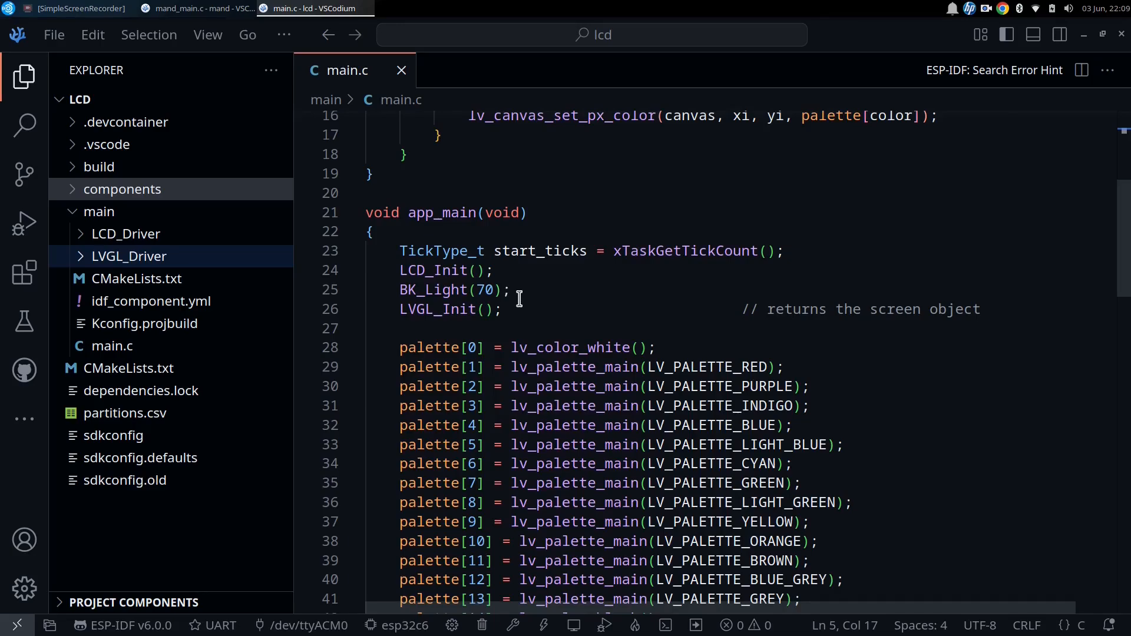
pyautogui.scroll(-3)
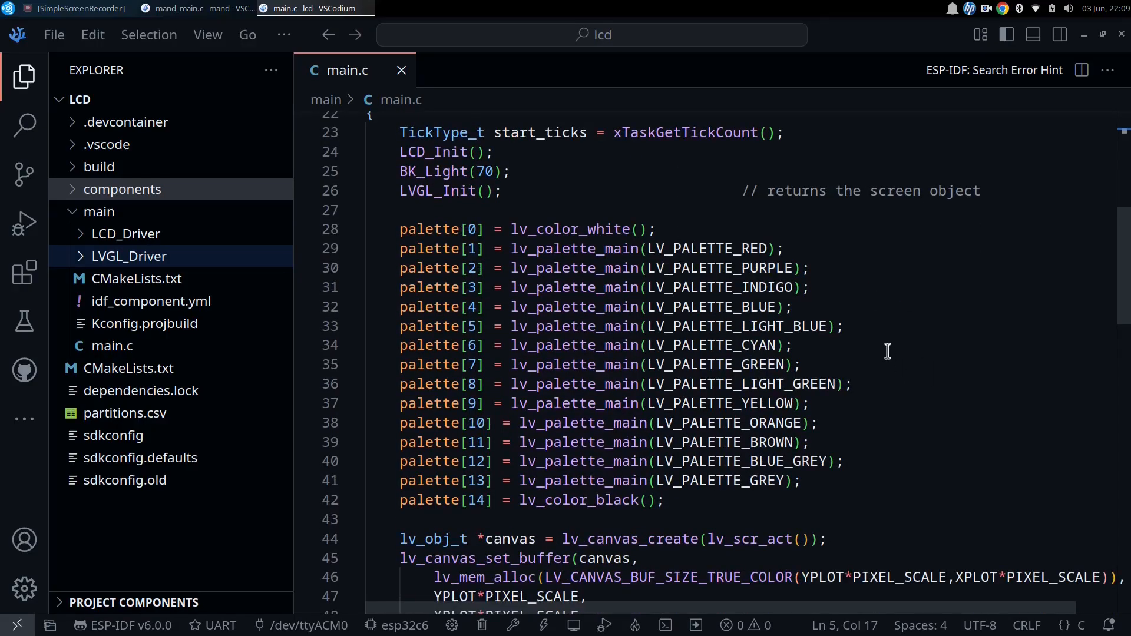
pyautogui.scroll(-3)
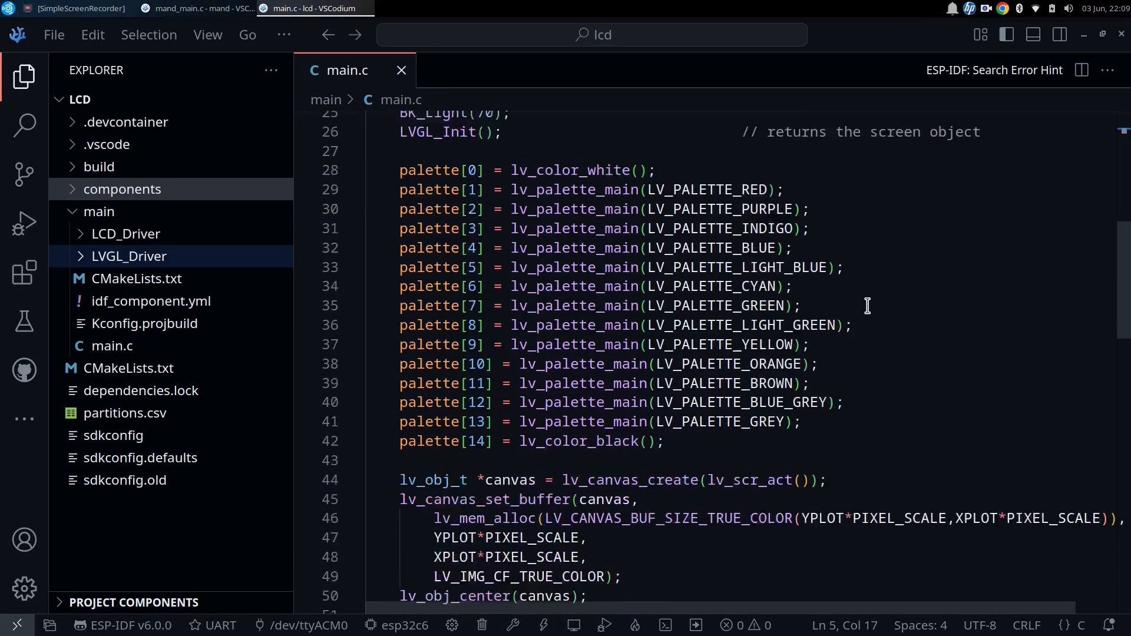
pyautogui.scroll(-3)
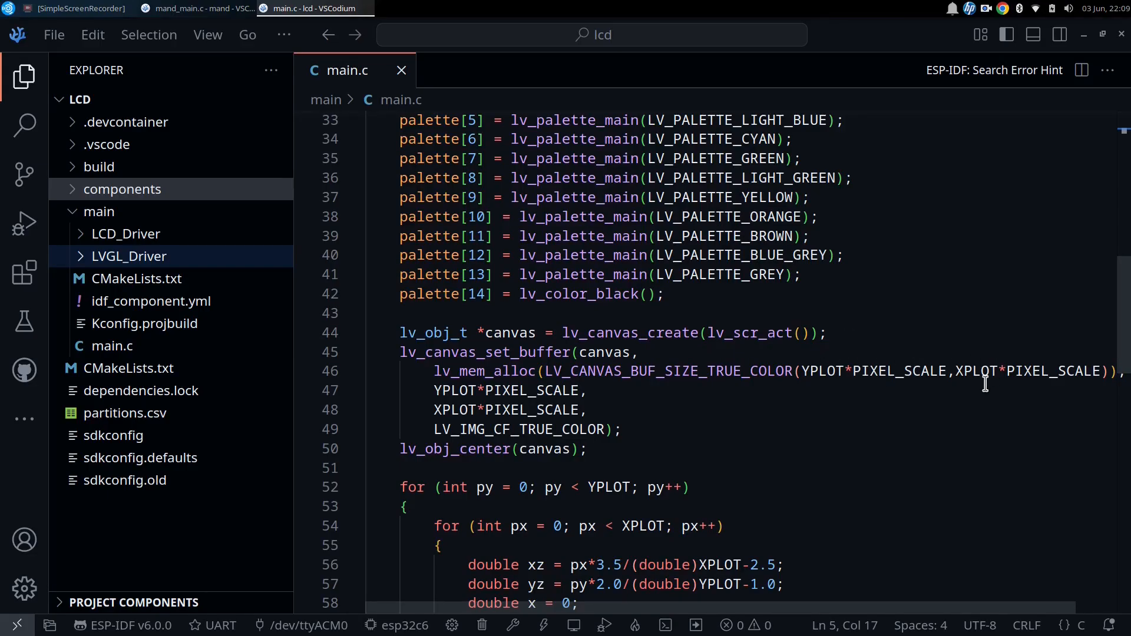
pyautogui.moveTo(629, 476)
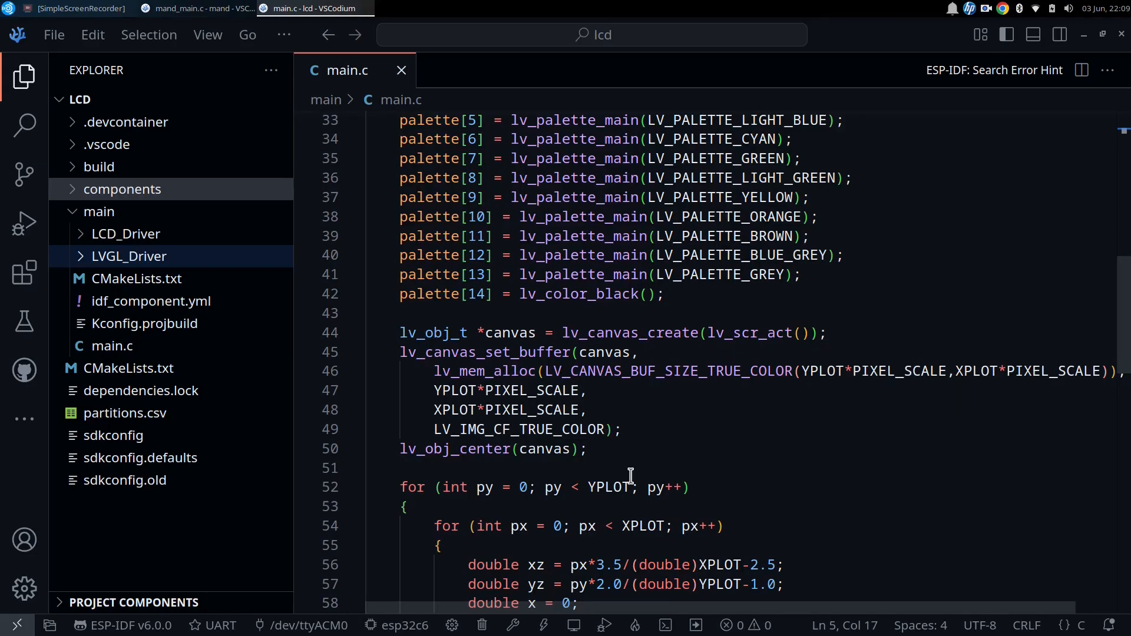
pyautogui.moveTo(659, 466)
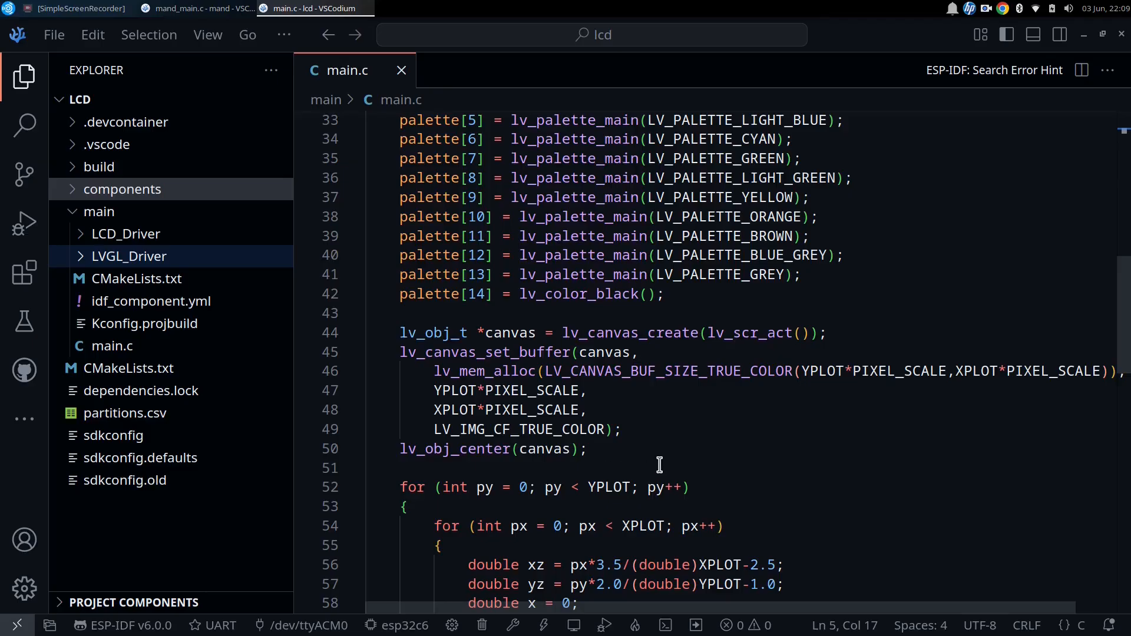
pyautogui.moveTo(444, 395)
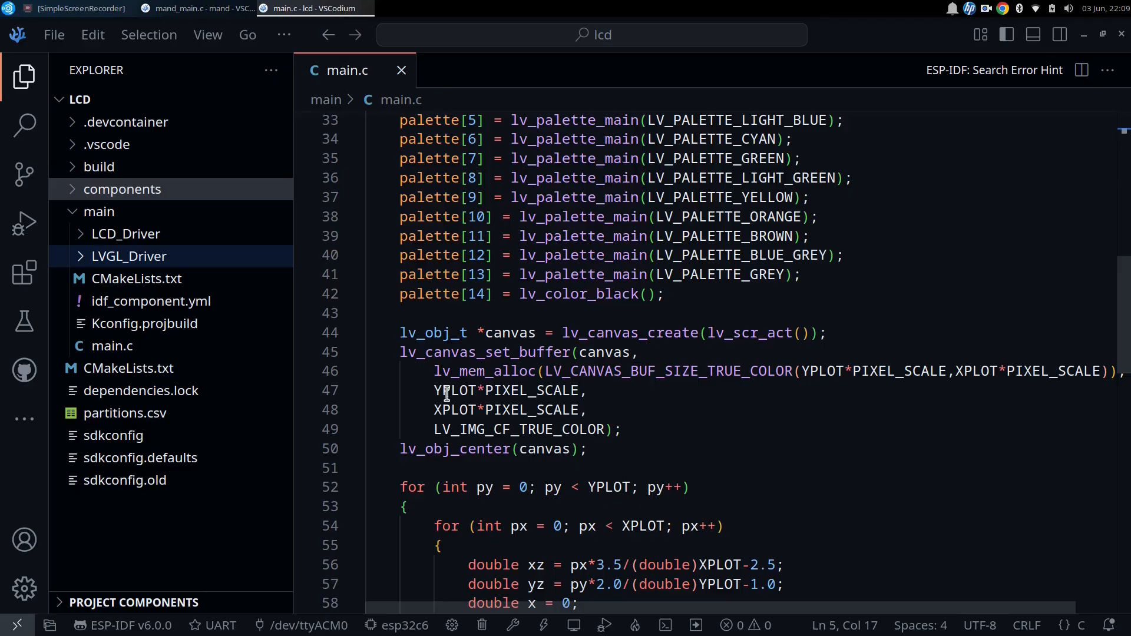
pyautogui.moveTo(678, 413)
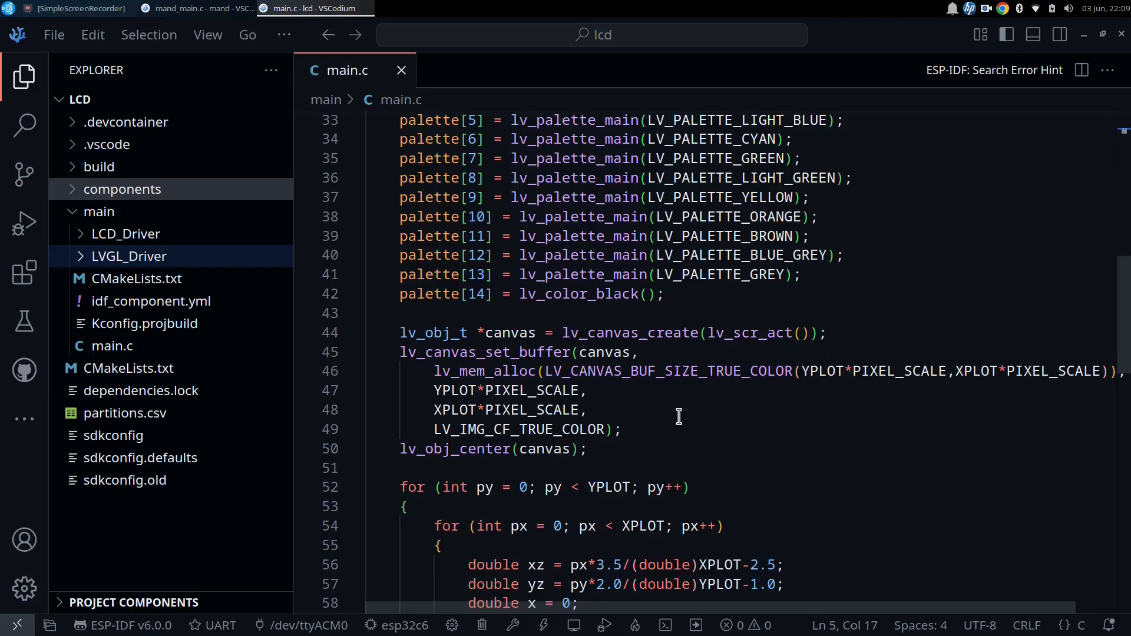
pyautogui.moveTo(682, 411)
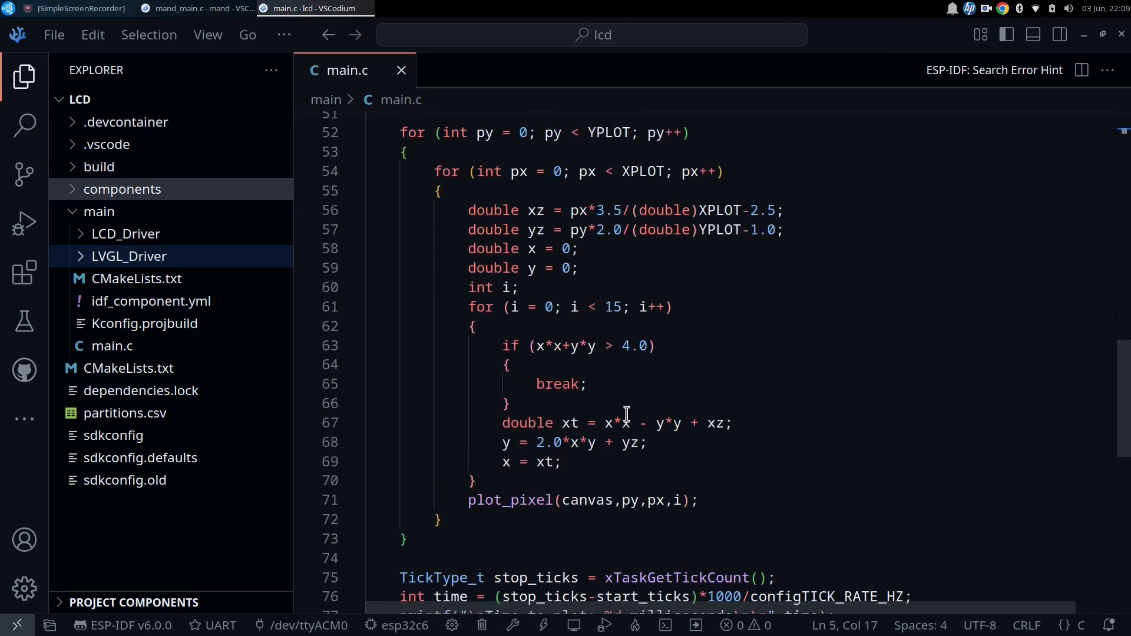
pyautogui.moveTo(625, 500)
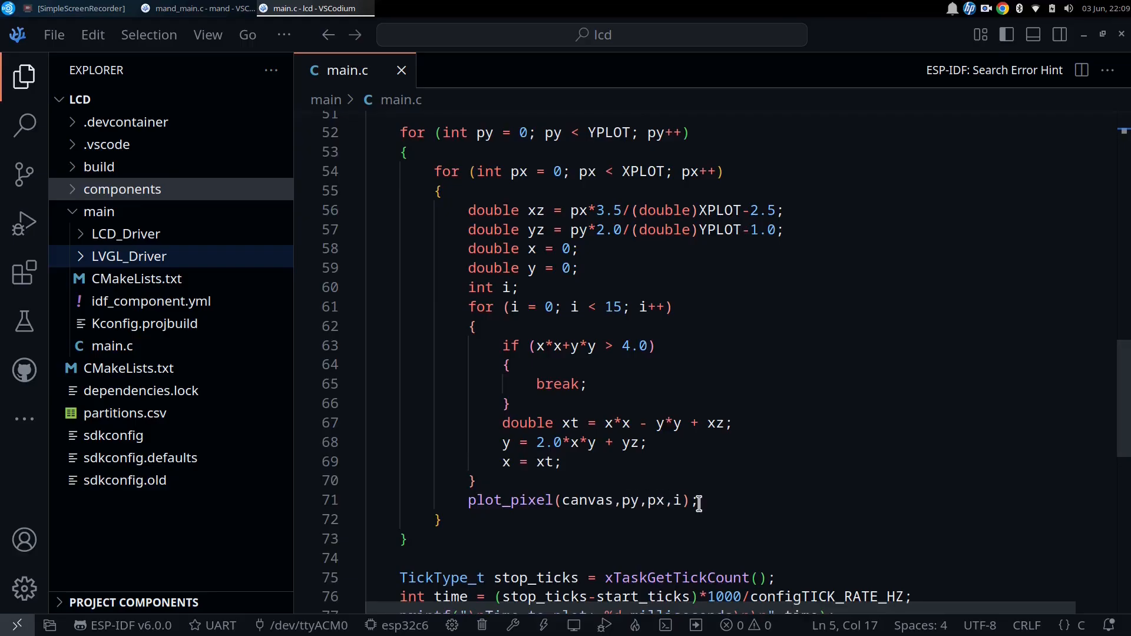
pyautogui.moveTo(825, 444)
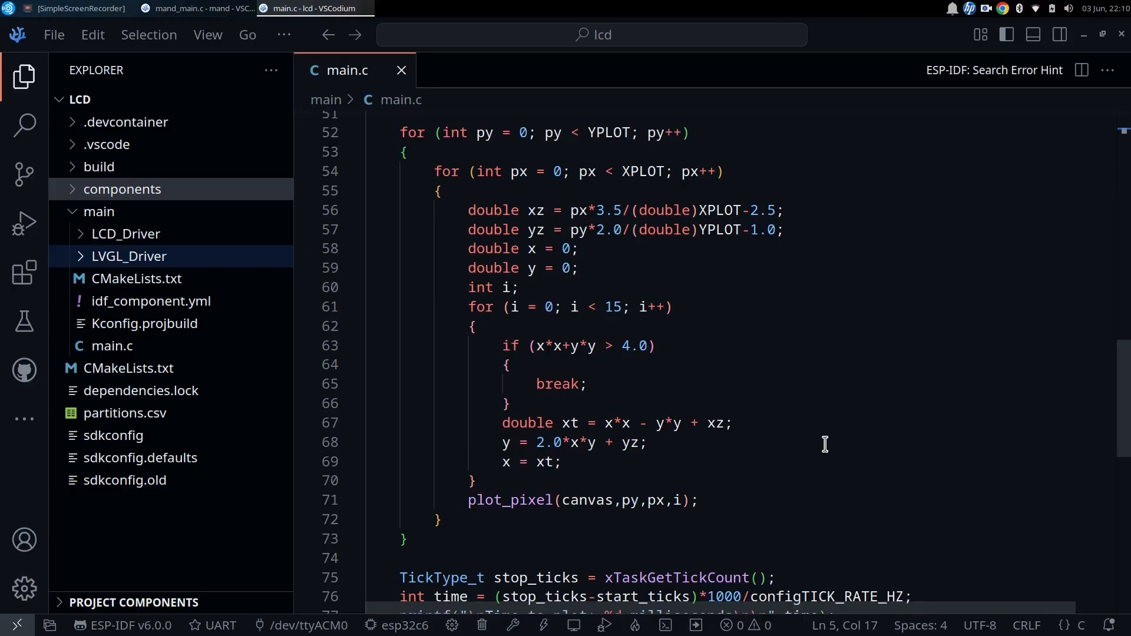
pyautogui.scroll(-3)
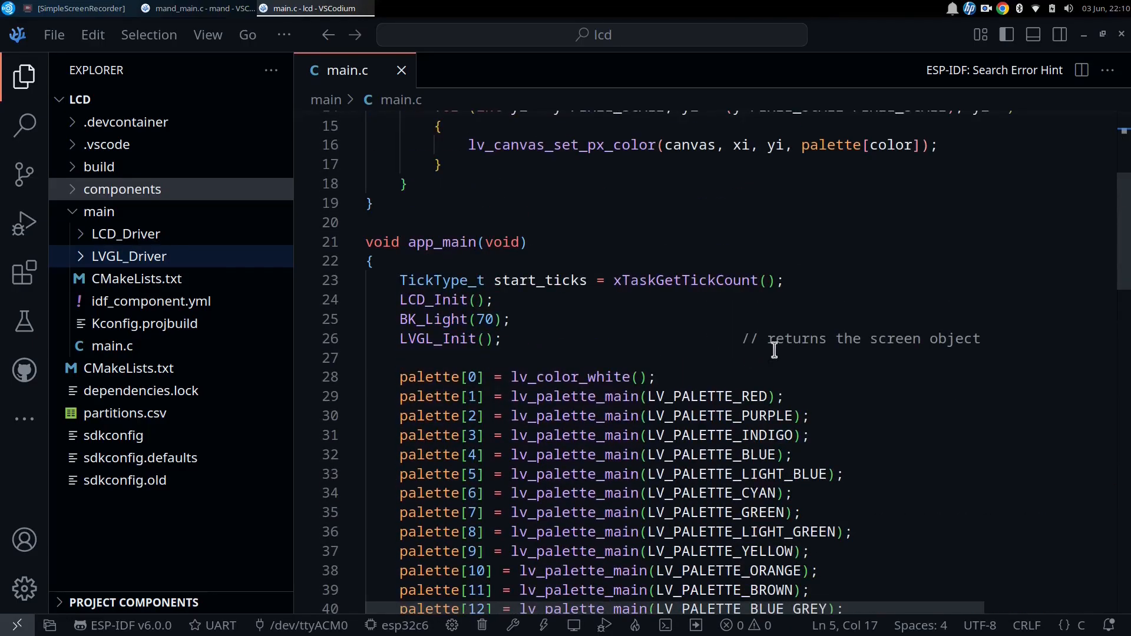
pyautogui.moveTo(473, 280)
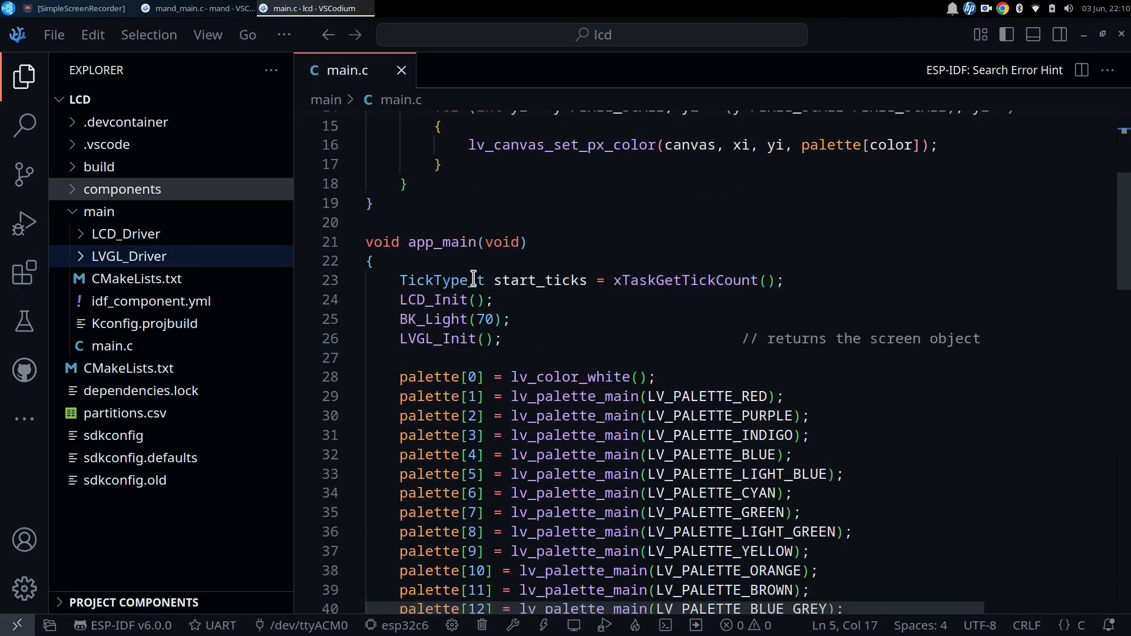
pyautogui.scroll(-3)
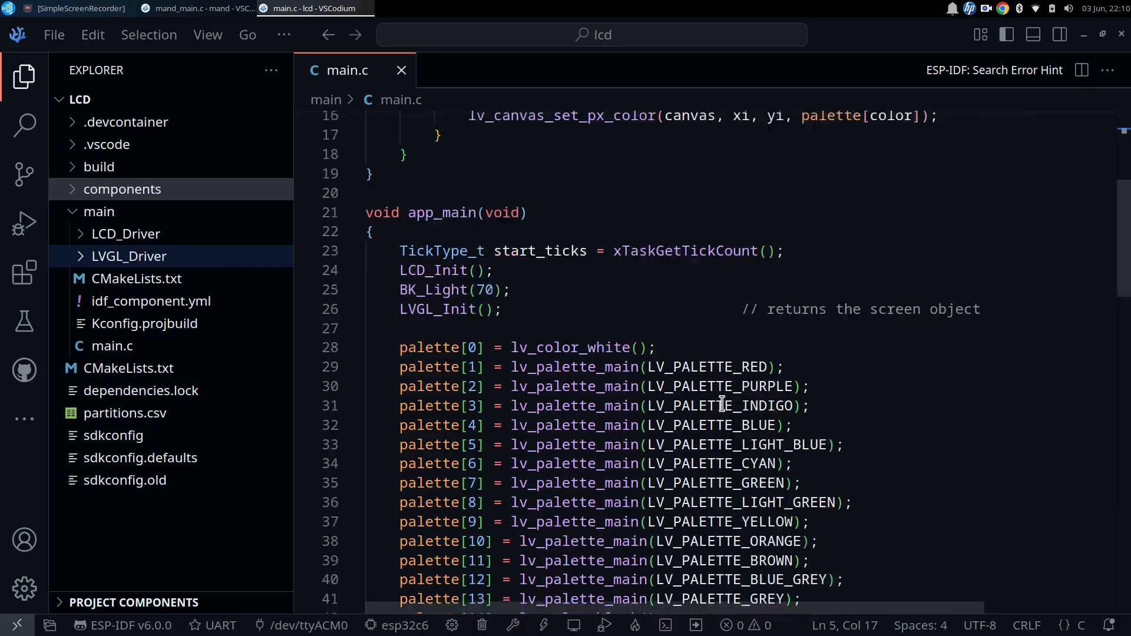
pyautogui.scroll(-3)
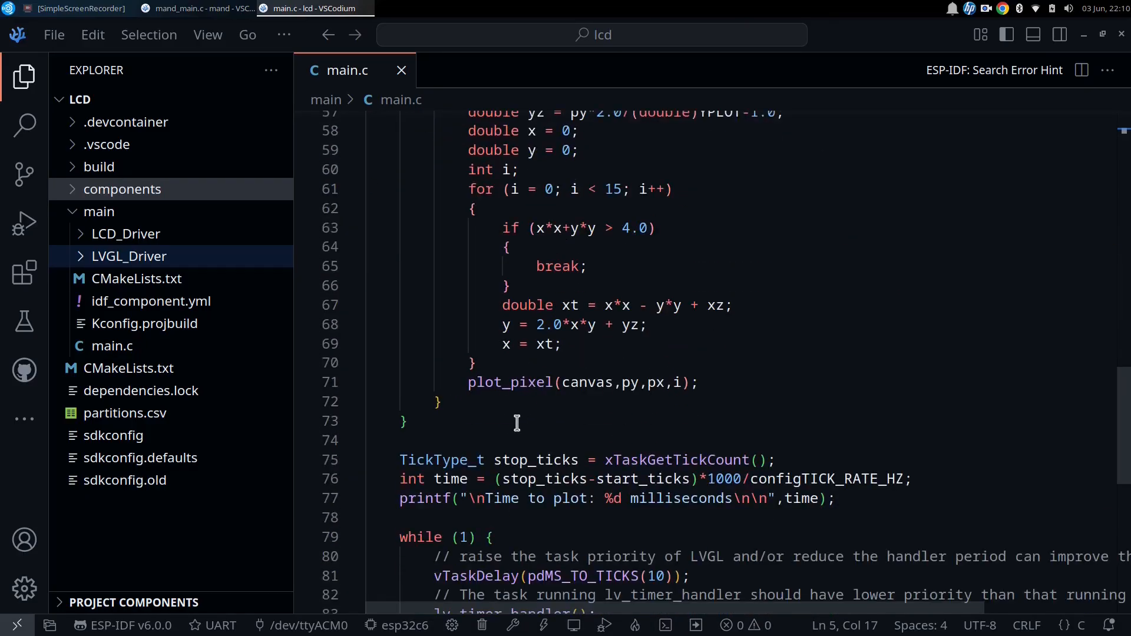
pyautogui.scroll(-3)
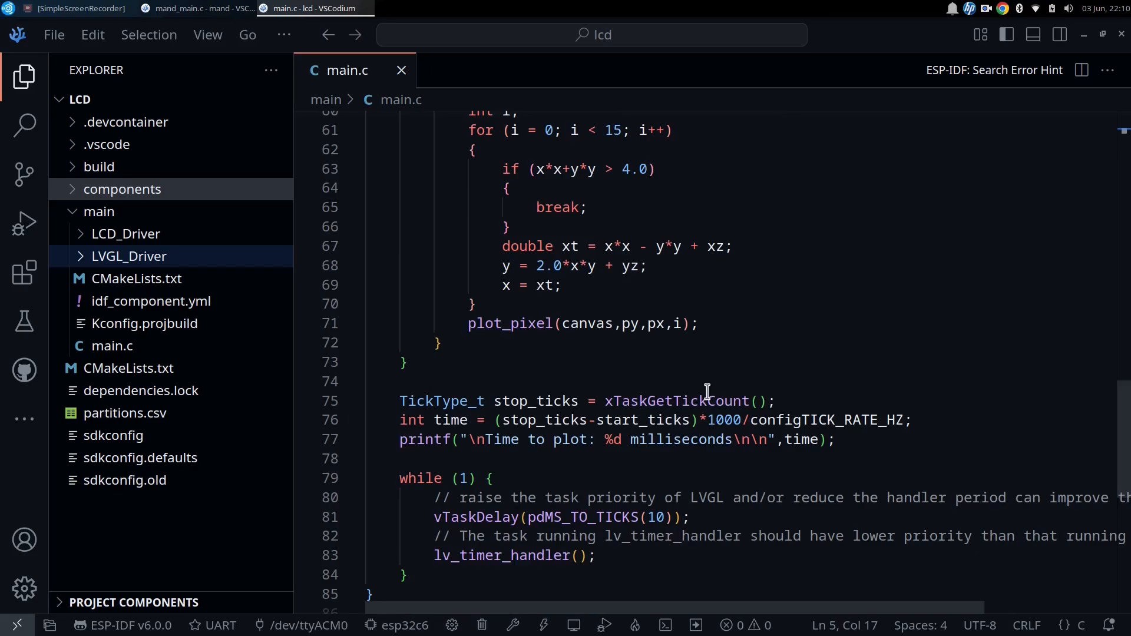
pyautogui.scroll(-3)
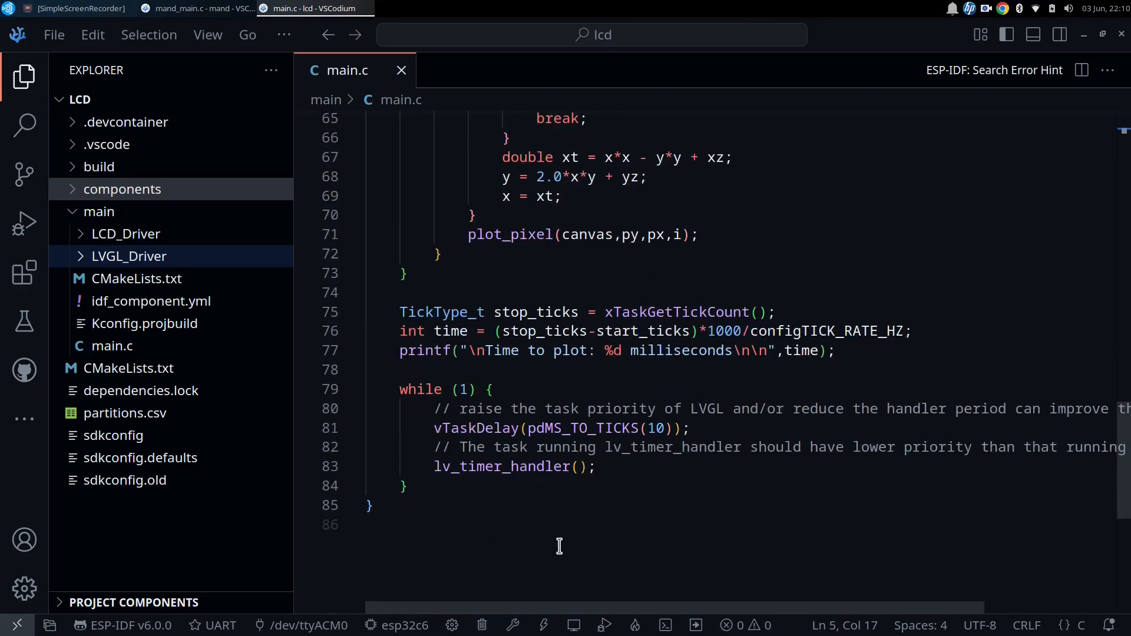
pyautogui.moveTo(634, 408)
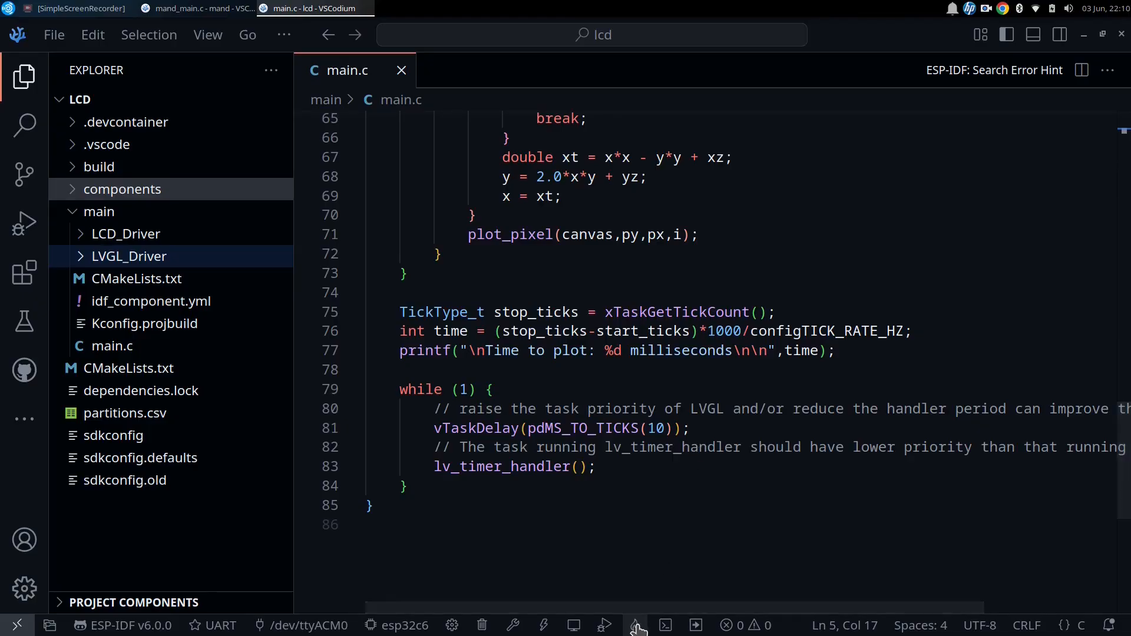
pyautogui.moveTo(636, 626)
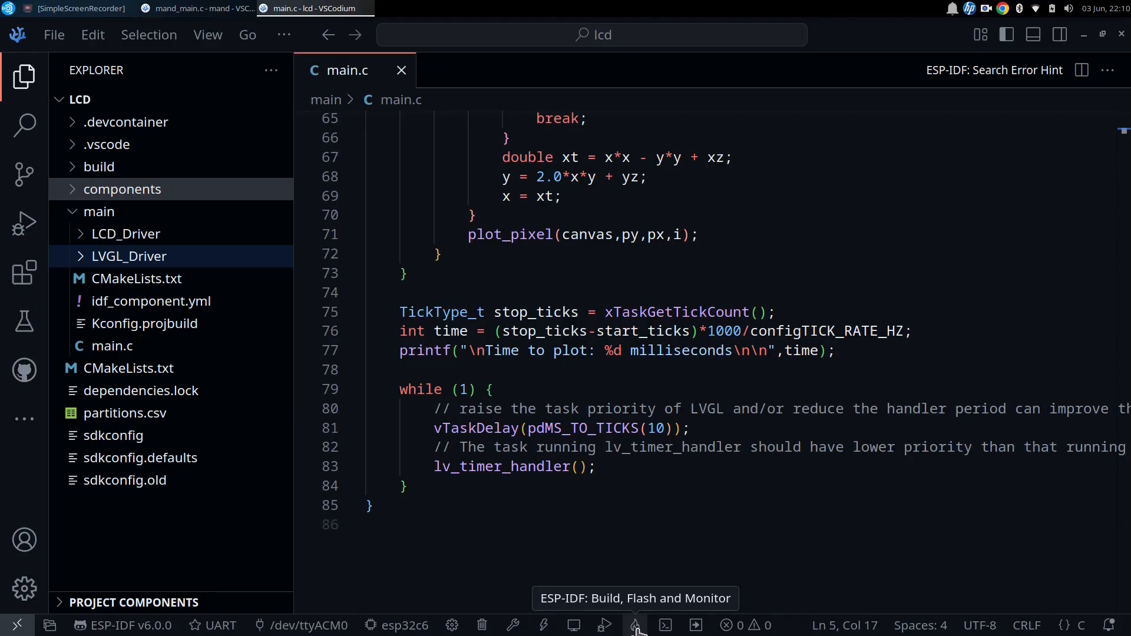
# - Build, flash and monitor the lcd project; flashing fails on the locked serial port
pyautogui.click(635, 625)
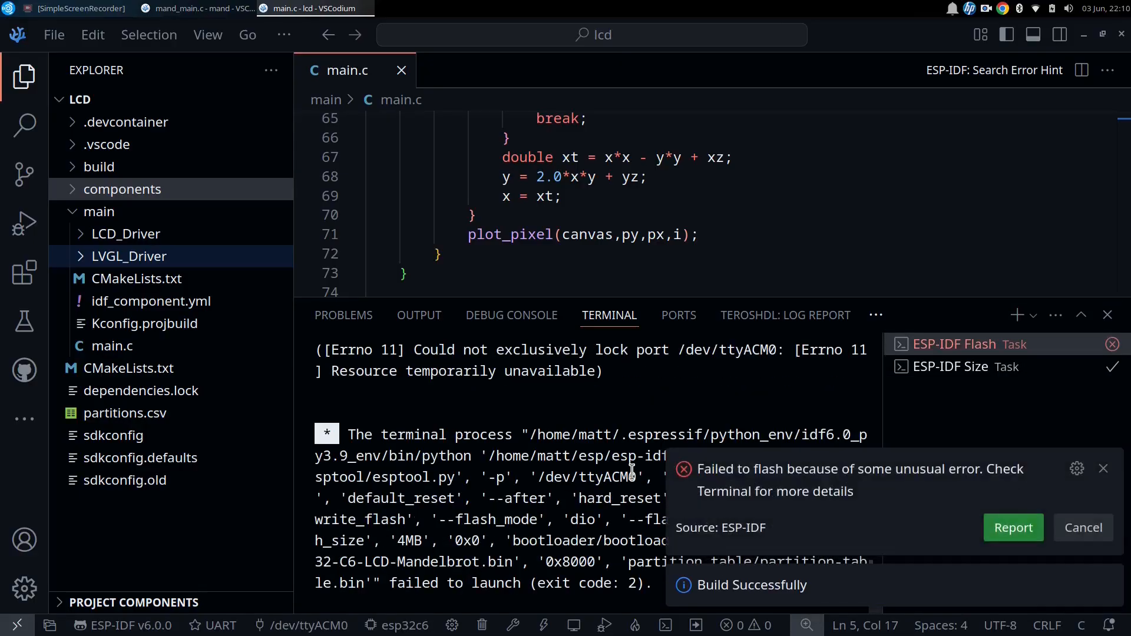
pyautogui.moveTo(704, 490)
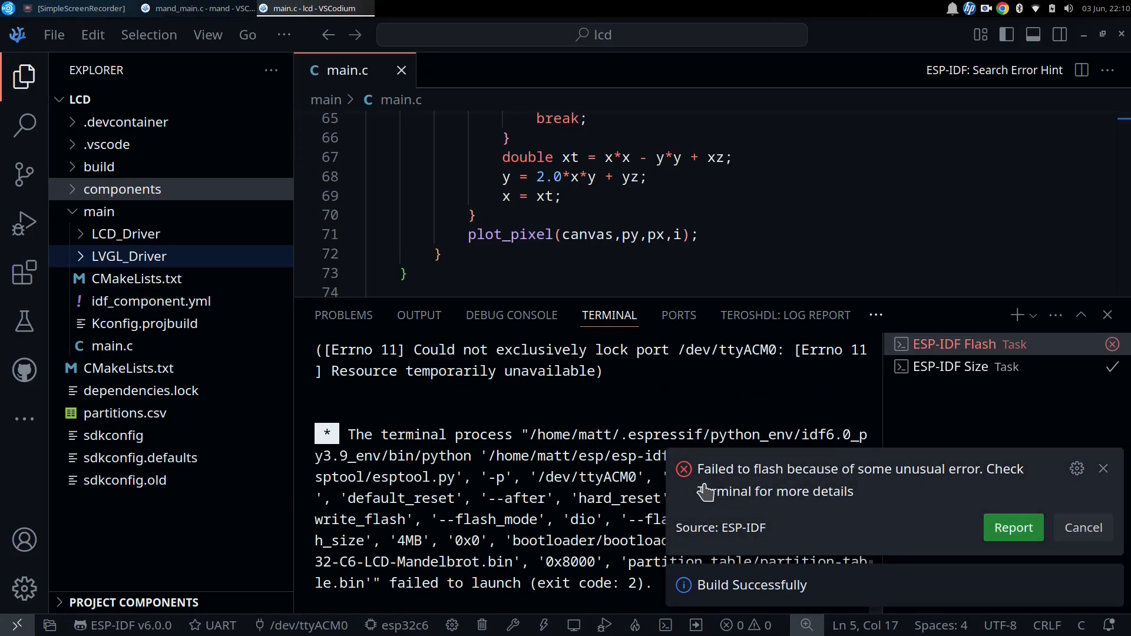